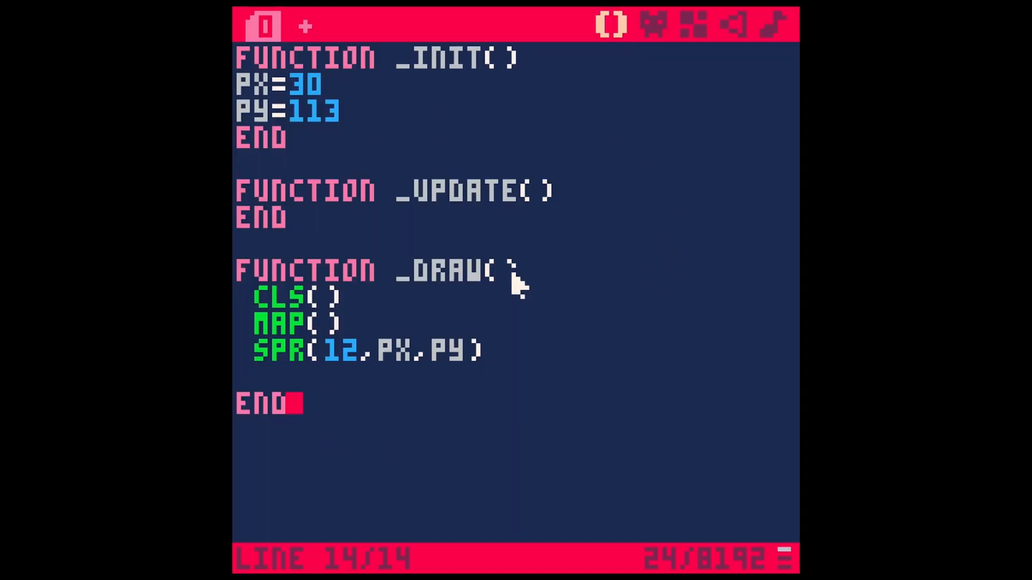
mouse_move(270, 303)
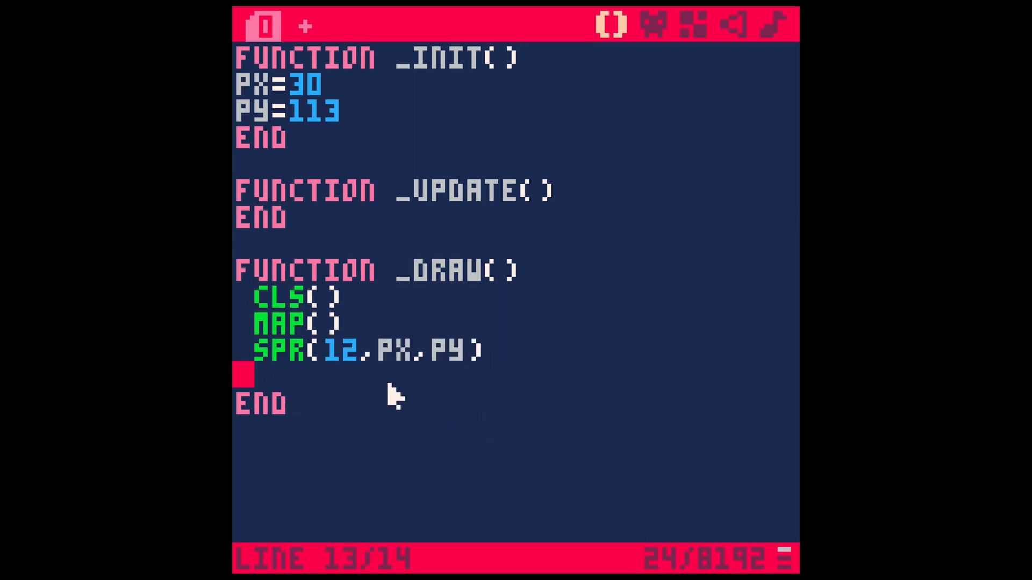
Tidy _init and _draw indentation and open an empty indented line inside _update.
double_click(388, 349)
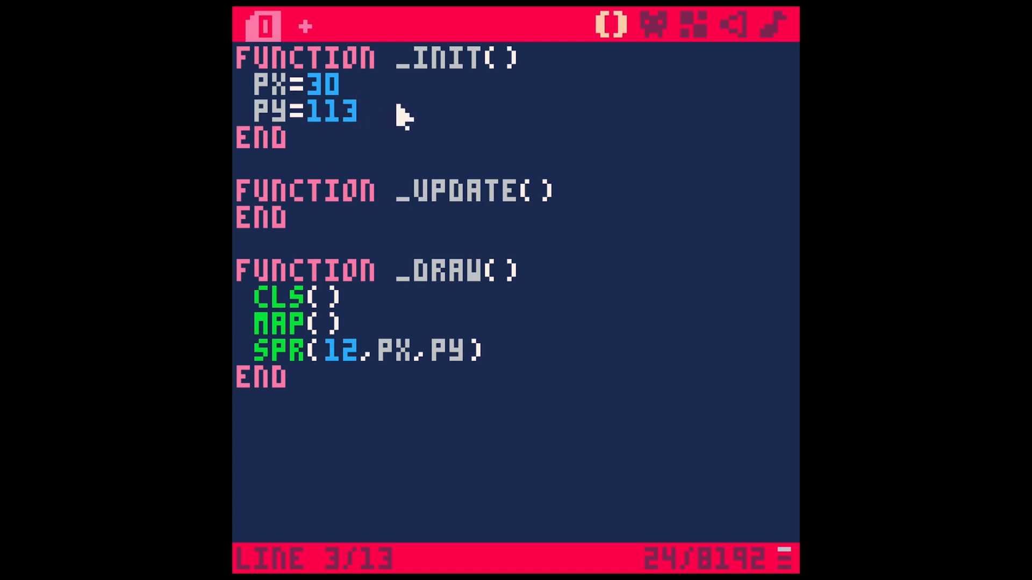
mouse_move(598, 201)
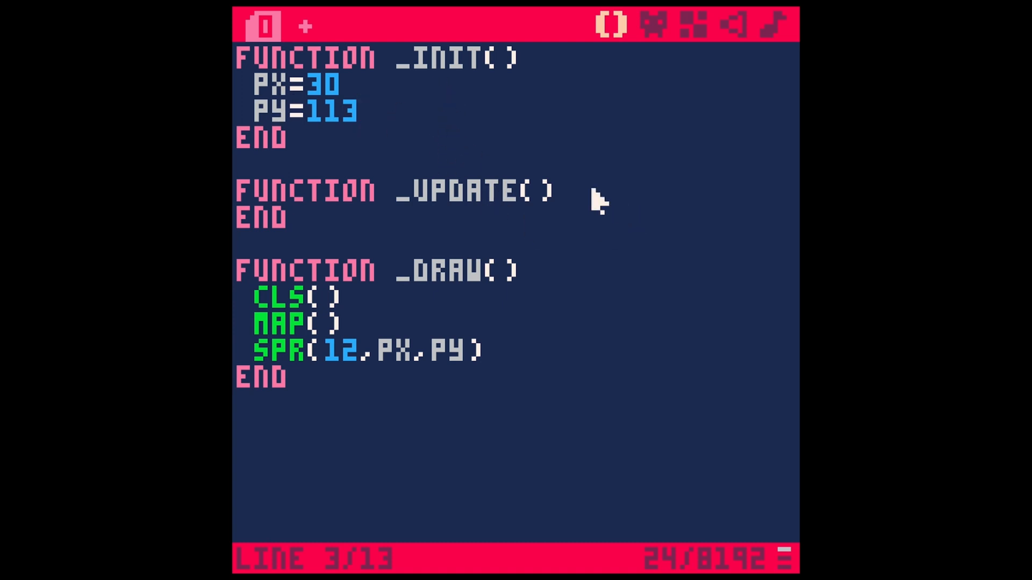
key("enter")
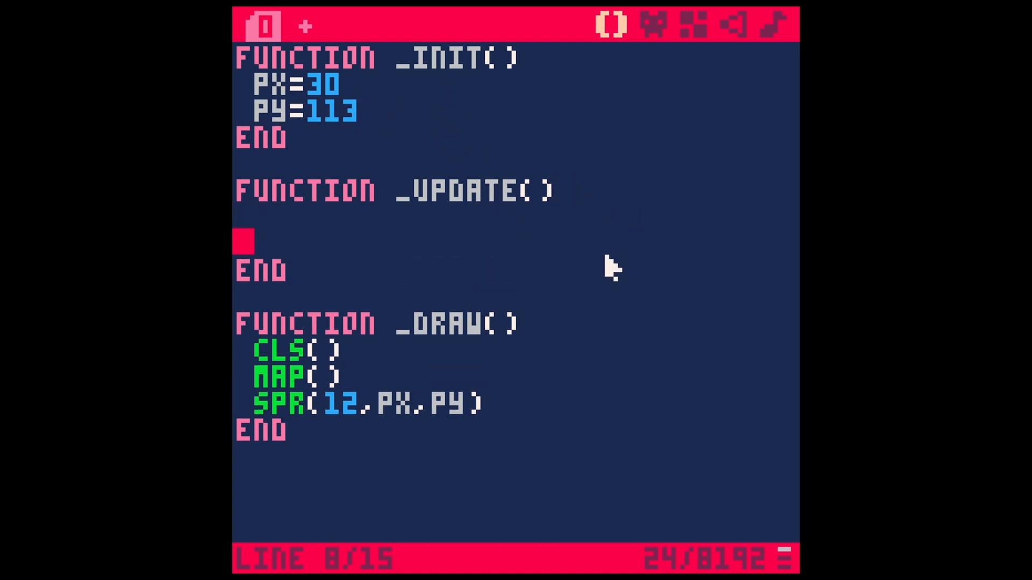
mouse_move(405, 260)
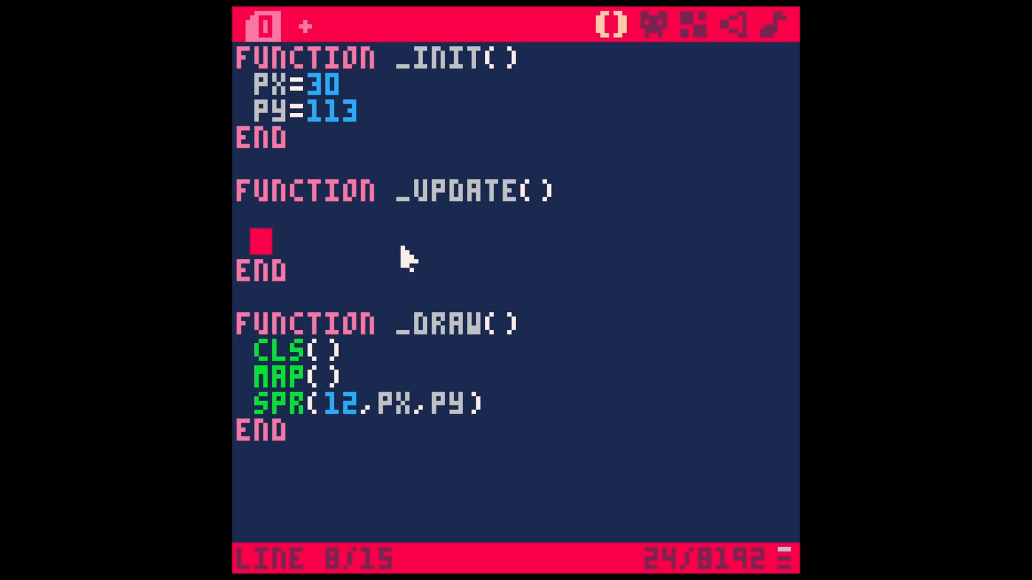
mouse_move(441, 271)
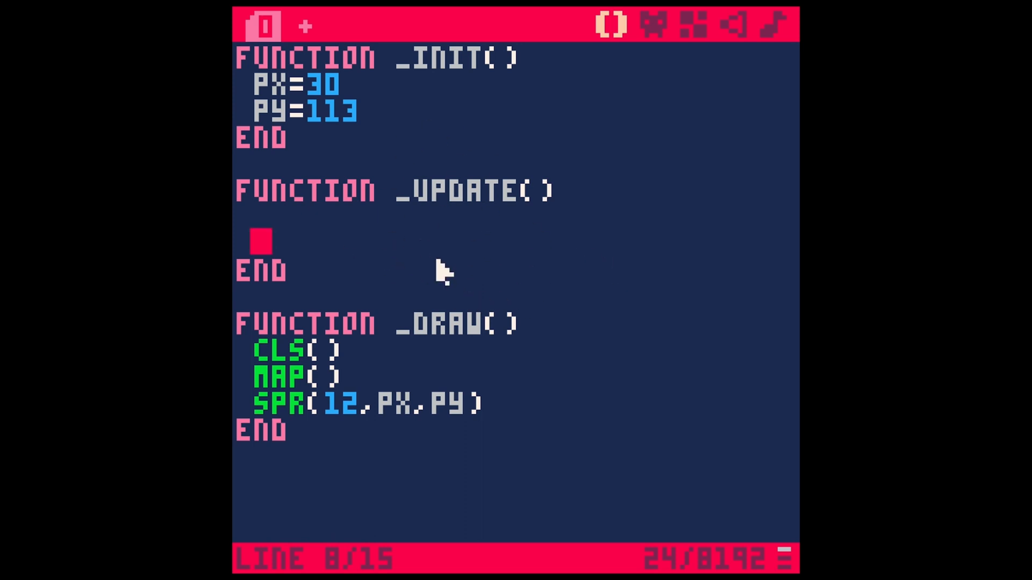
mouse_move(478, 267)
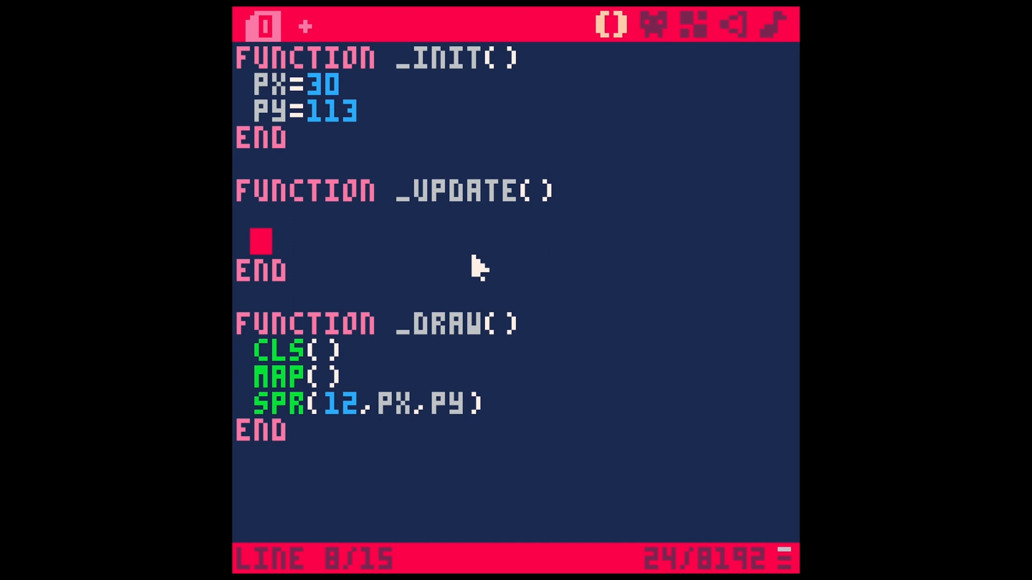
Write an if 10>7 then px=70 end block inside _update and save the cartridge.
type("IF 10")
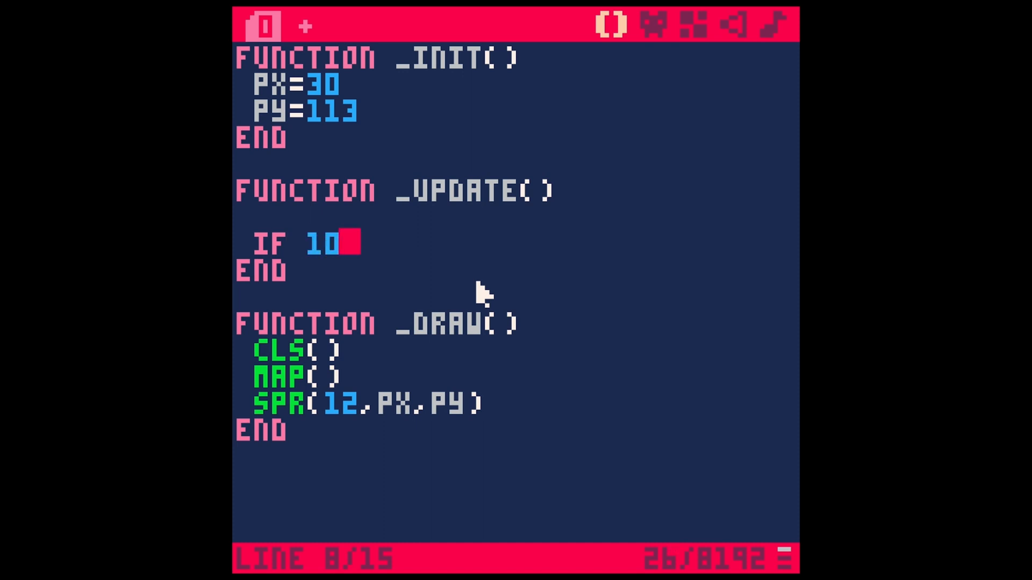
type(">7 THEN")
type("PX")
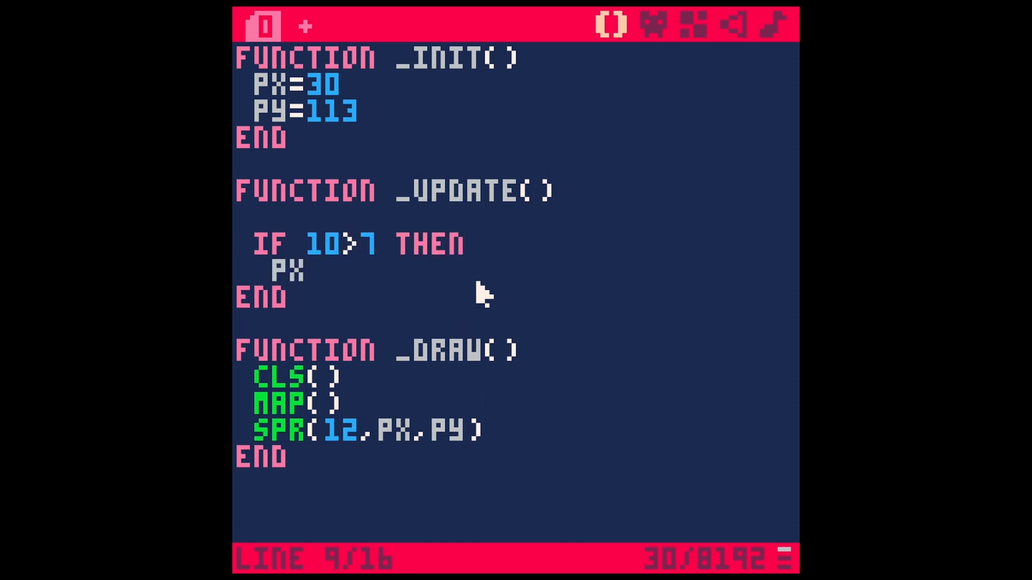
type("=70")
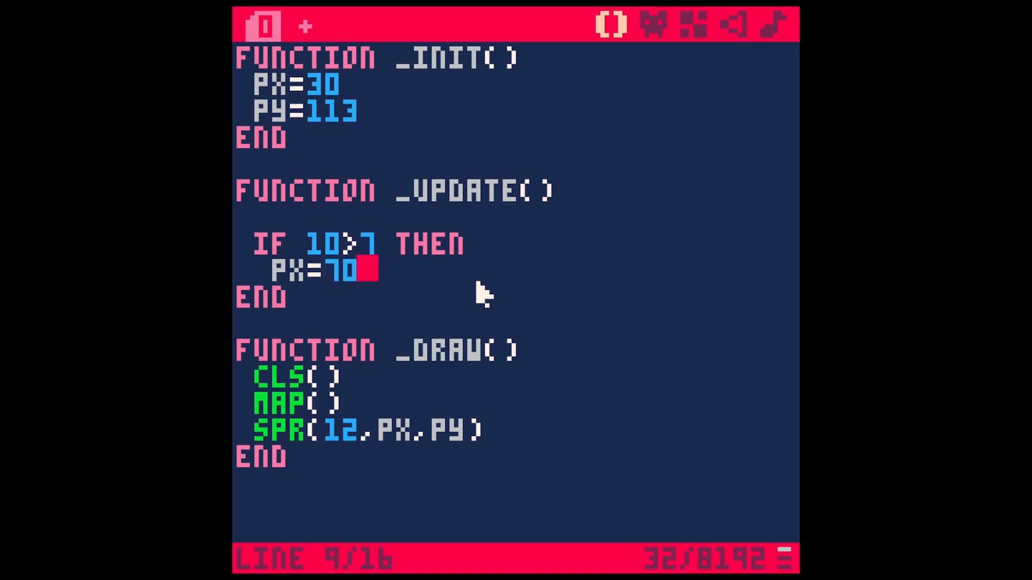
key("enter")
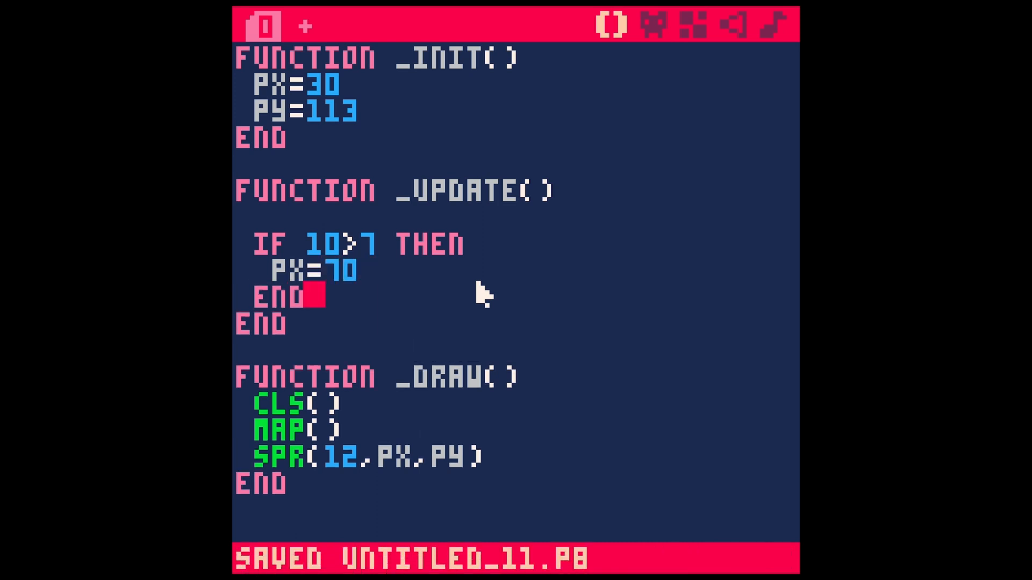
key("ctrl+r")
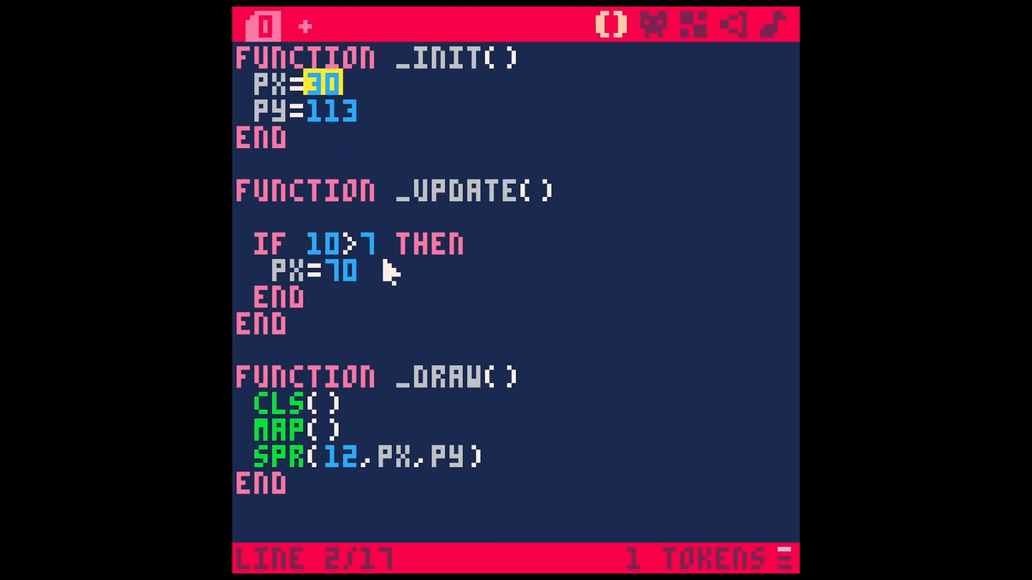
mouse_move(437, 474)
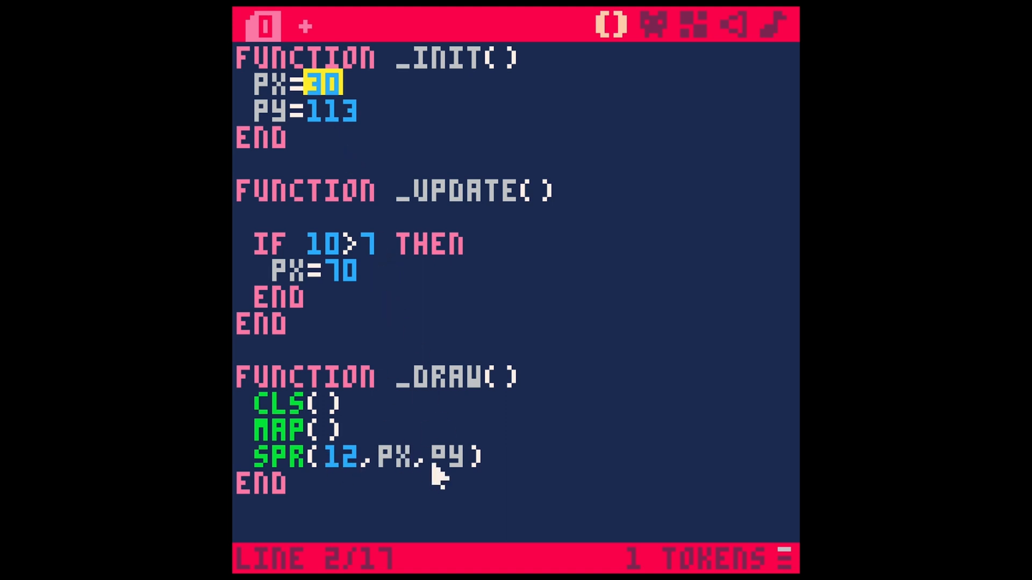
Add a blank line after the if block and select the 10>7 condition for replacement.
left_click(329, 271)
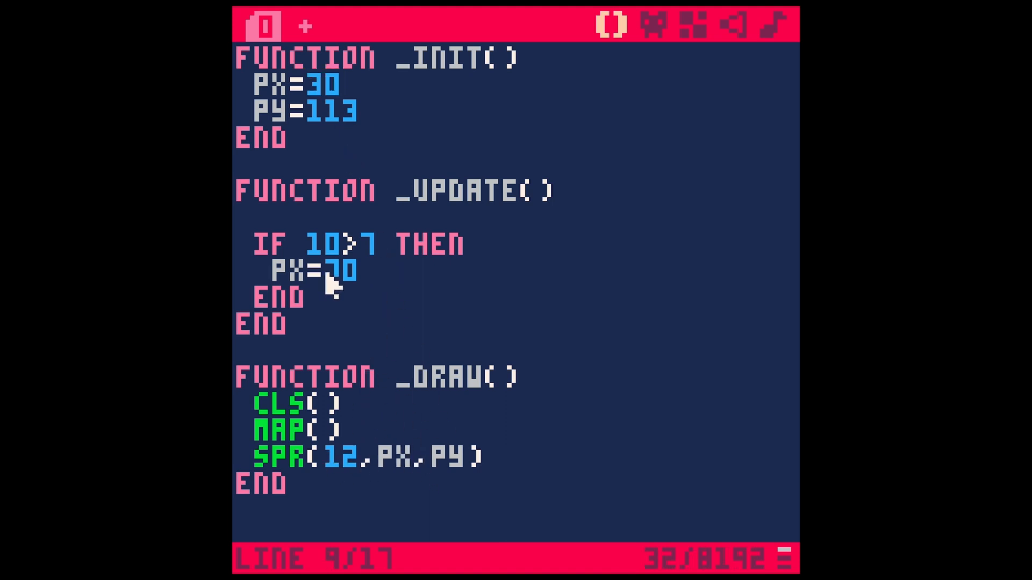
mouse_move(684, 504)
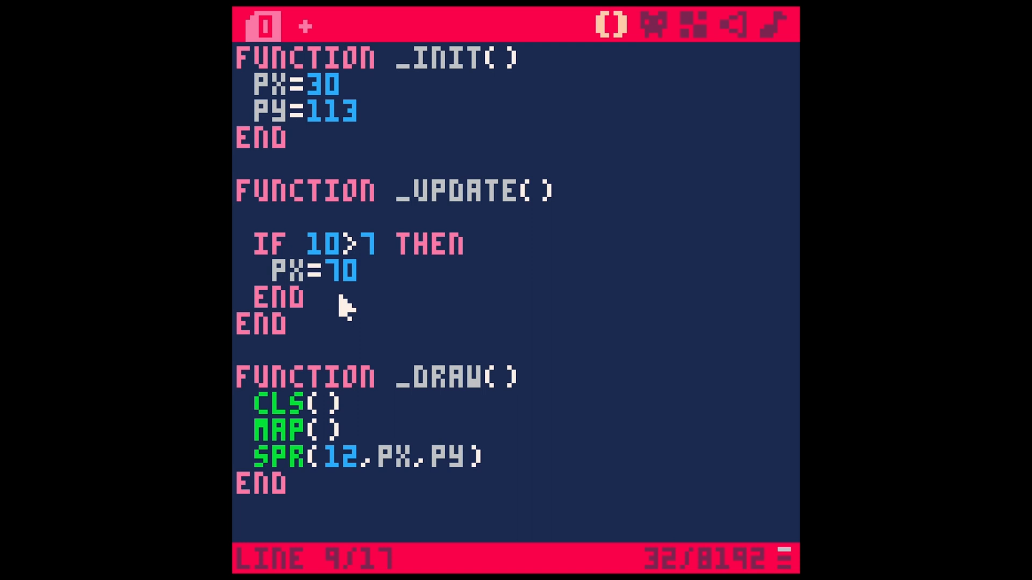
key("enter")
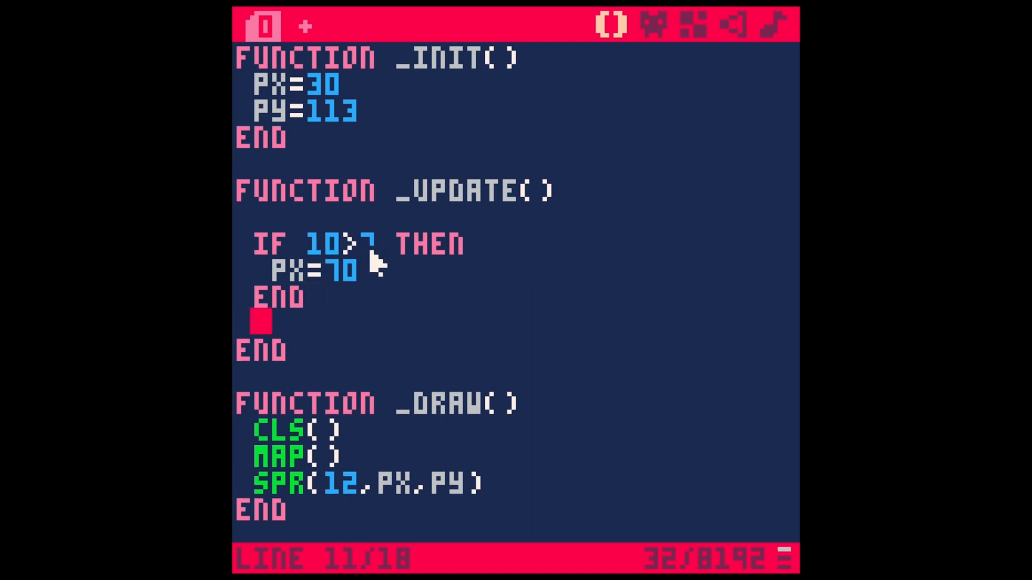
mouse_move(428, 290)
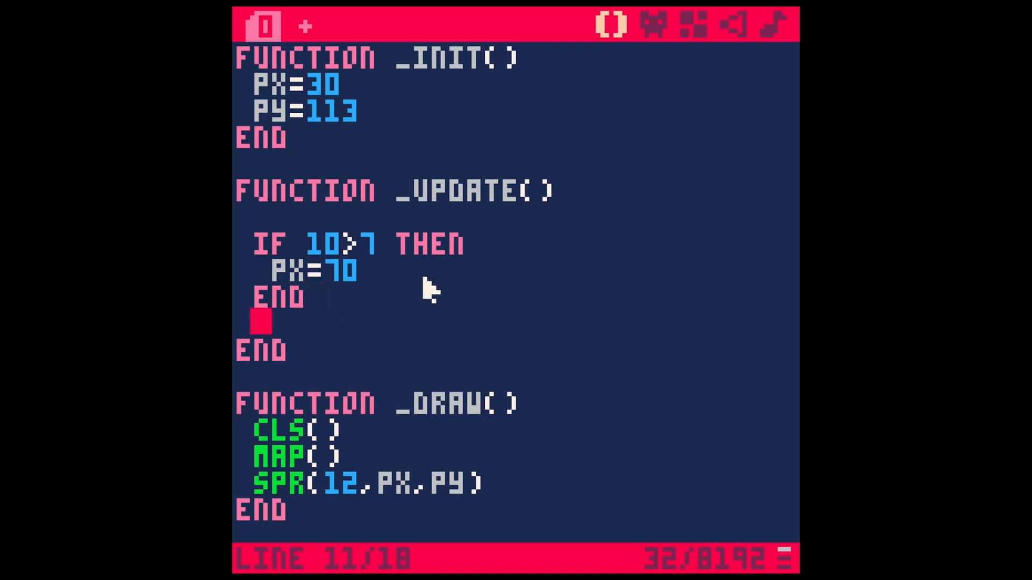
key("ctrl+r")
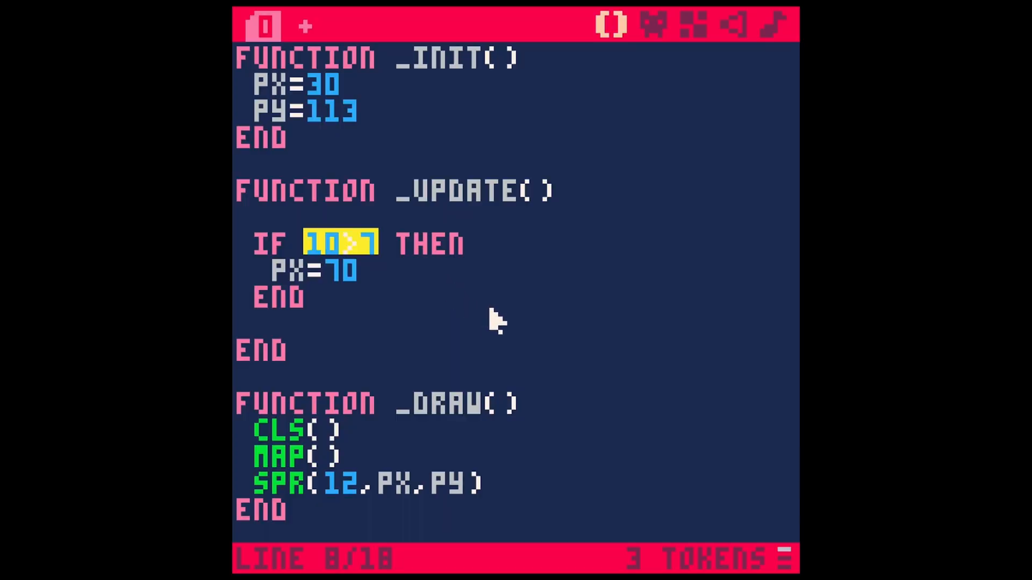
mouse_move(471, 320)
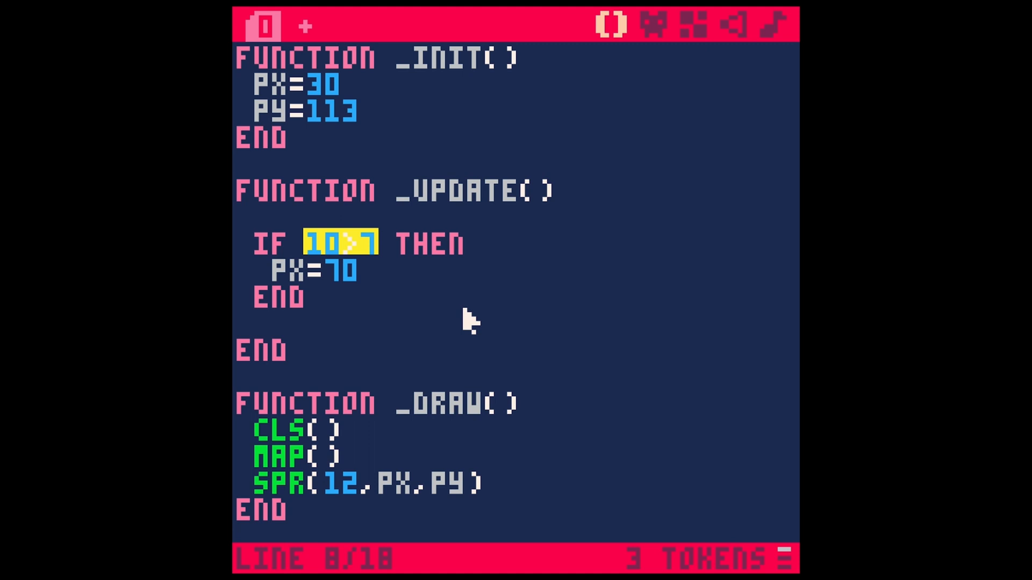
Replace the condition with btn(⬅️), run the cart over the pipe map, then return to the code.
type("BTN(➡️")
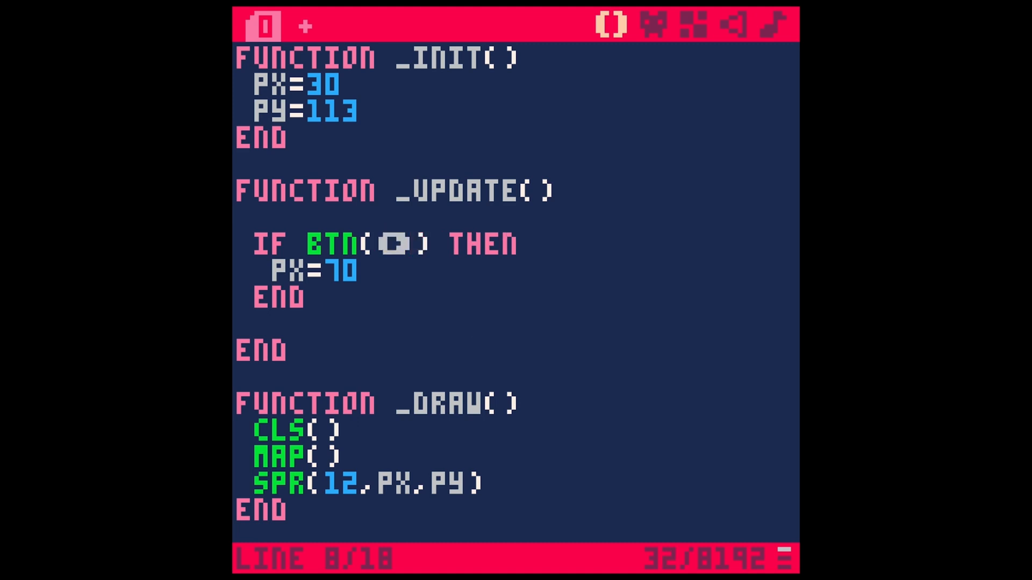
mouse_move(467, 319)
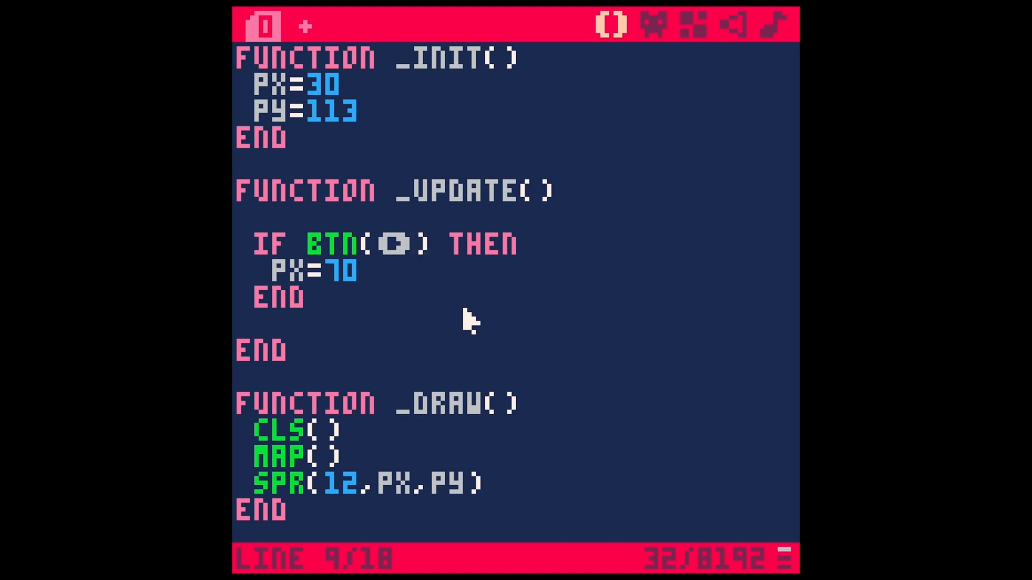
key("ctrl+s")
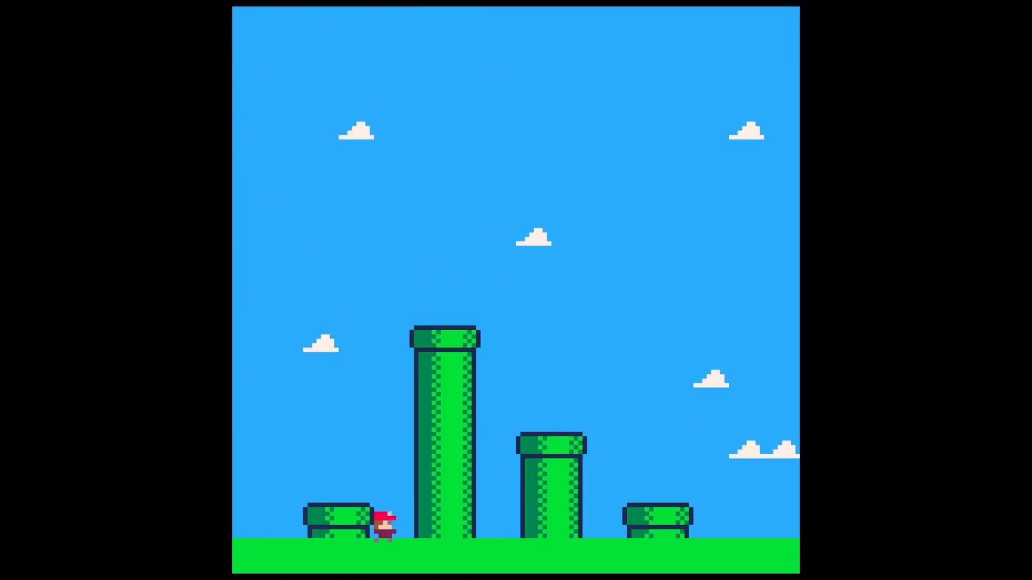
key("Right")
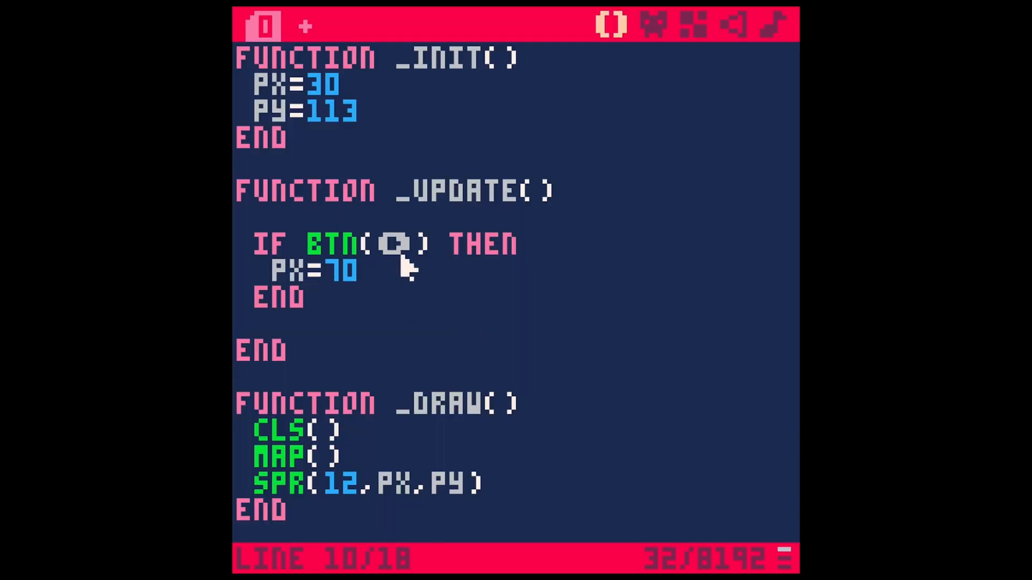
mouse_move(347, 341)
type("PX+1")
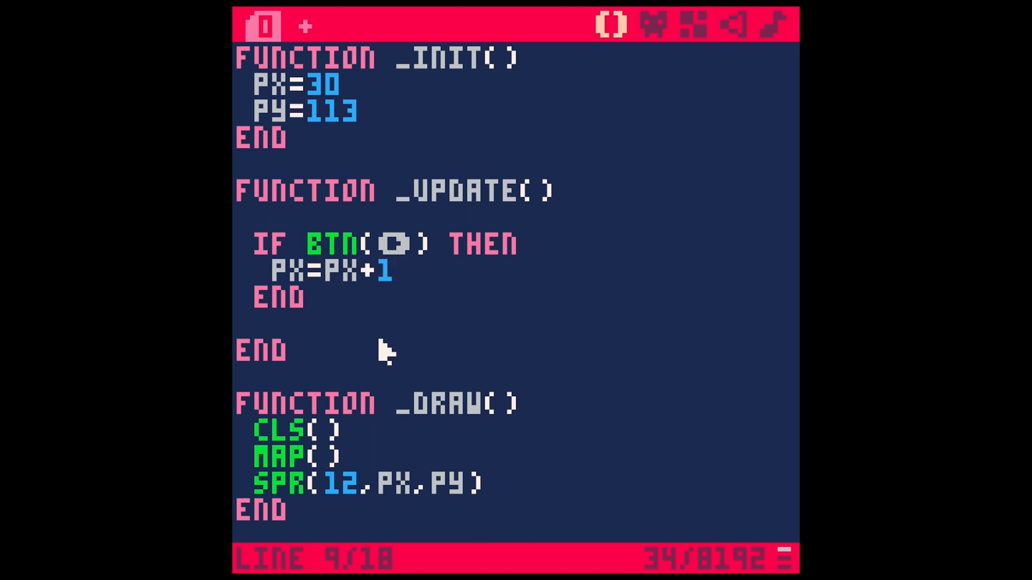
Change px=70 to px=px+1 so holding the button moves the sprite right each frame.
double_click(471, 190)
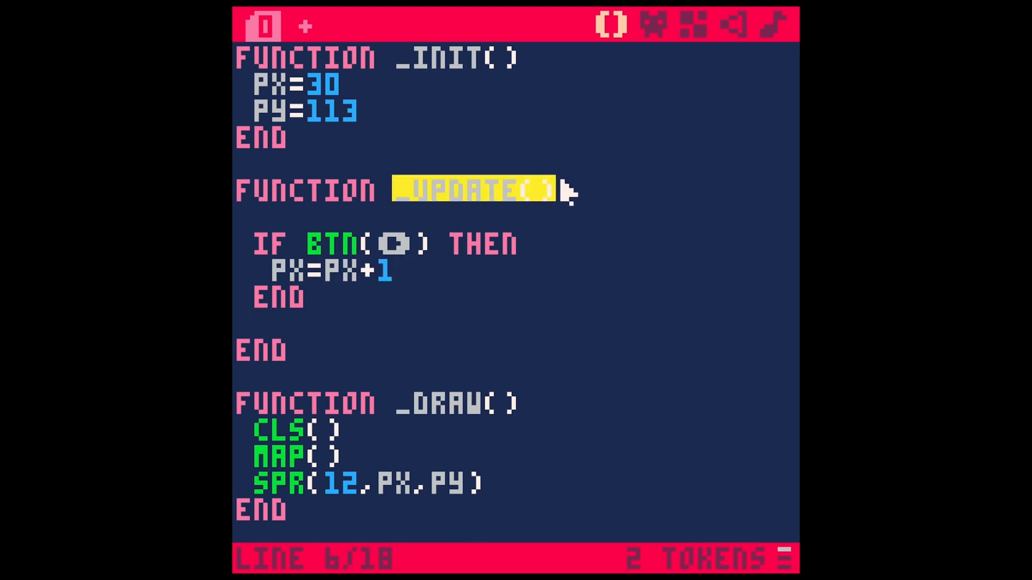
mouse_move(572, 220)
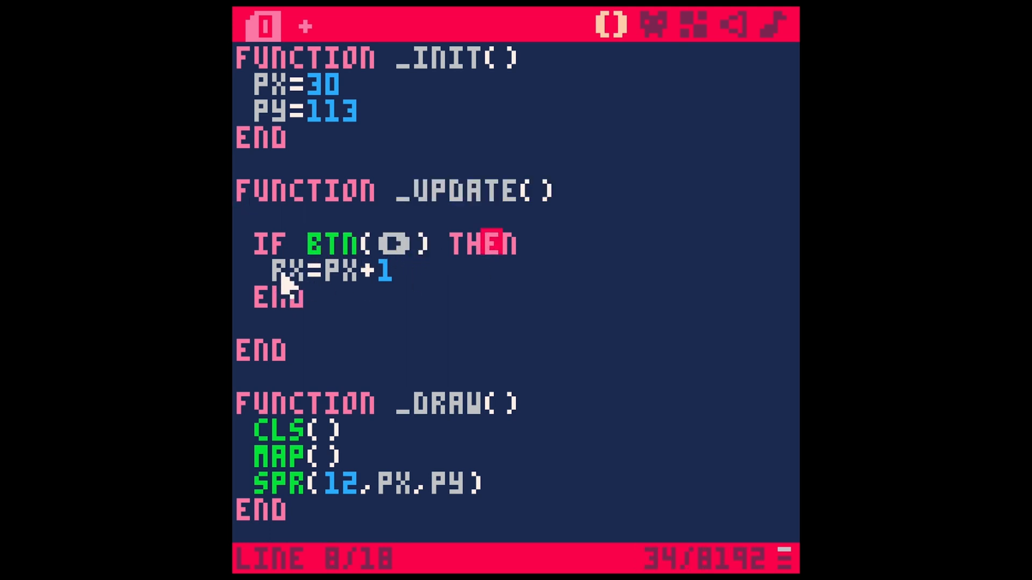
left_click(313, 296)
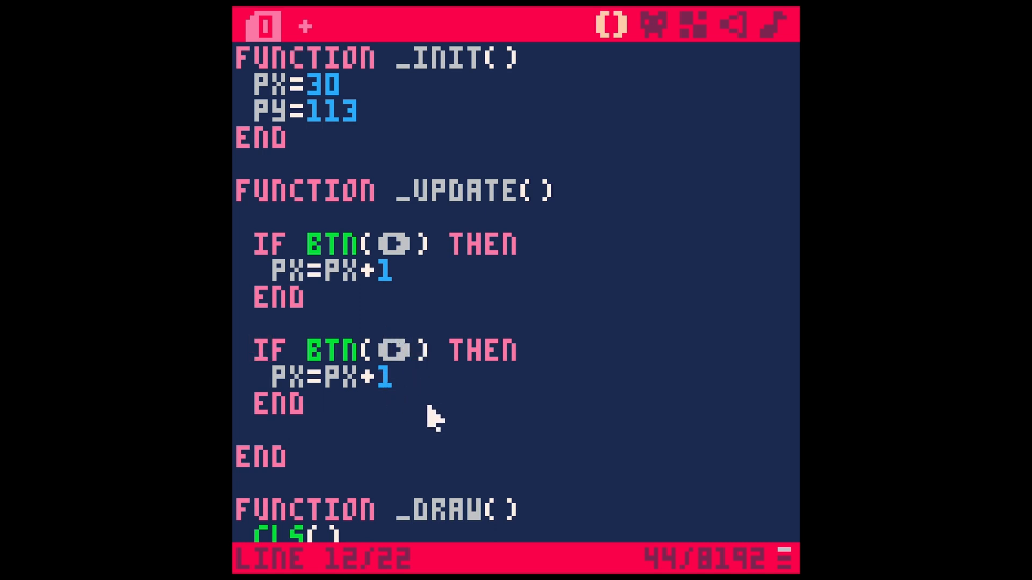
Make the duplicated if block subtract 1 from px, run to test left/right walking, then return.
key("backspace")
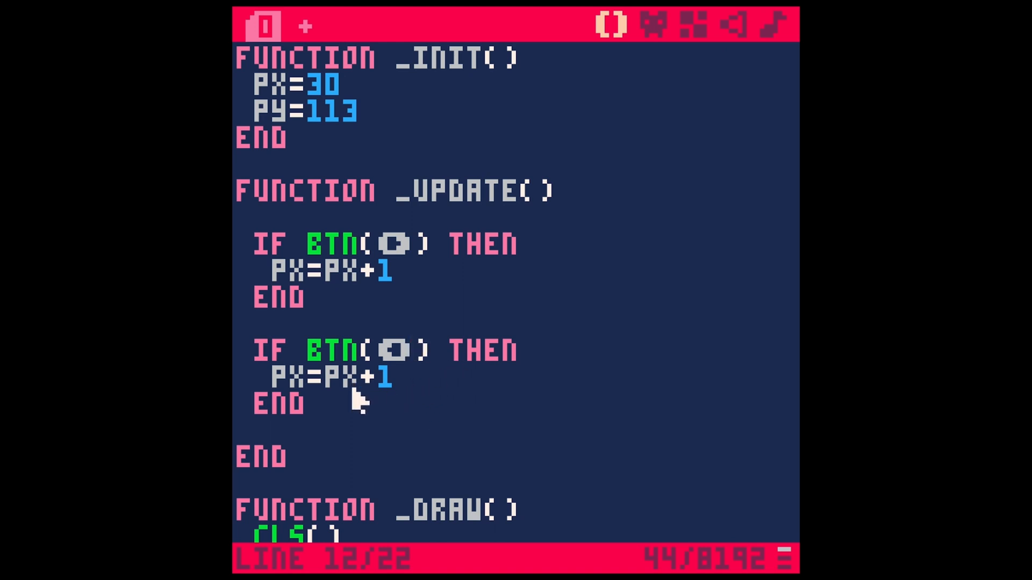
mouse_move(385, 392)
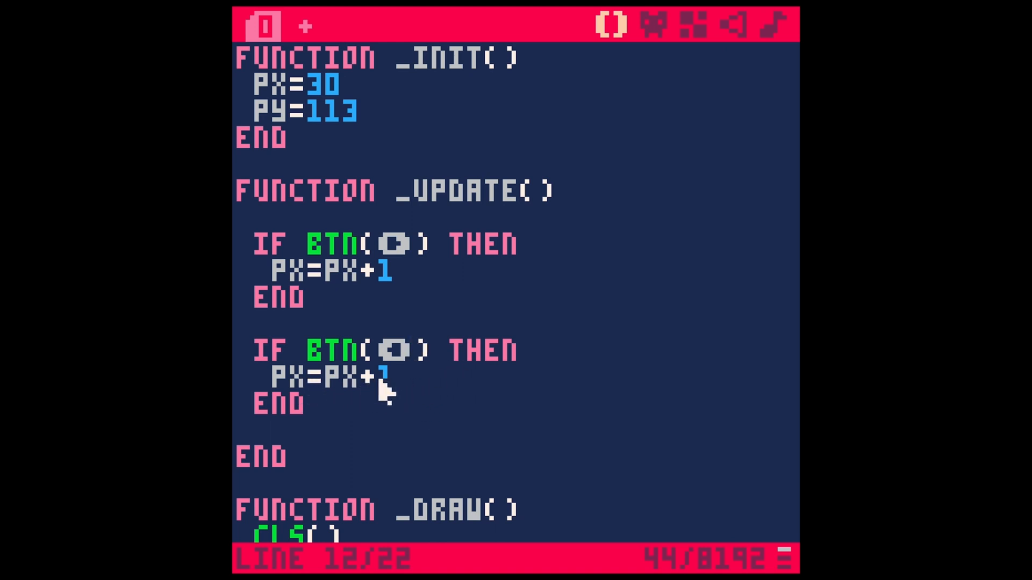
type("-")
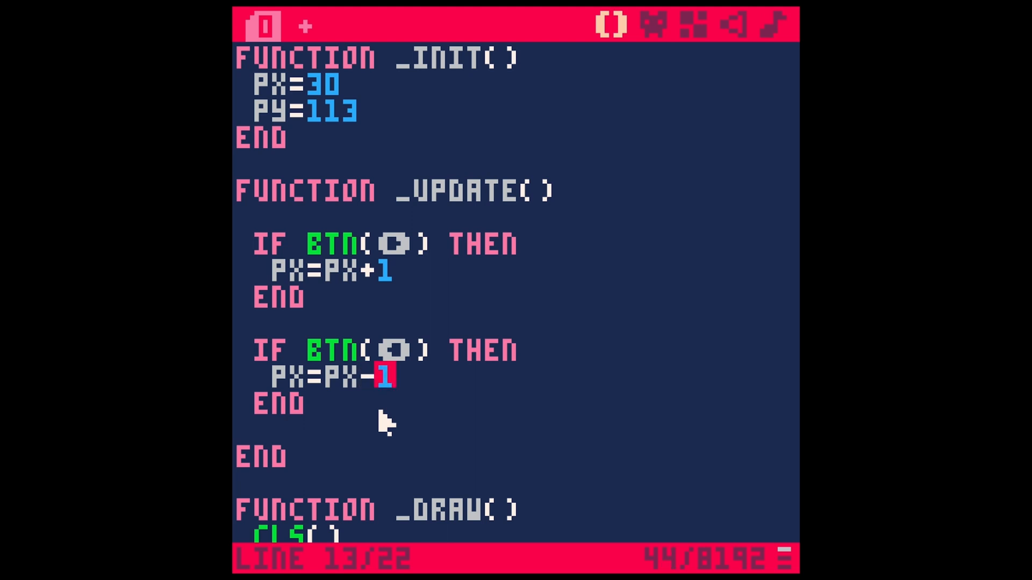
key("ctrl+r")
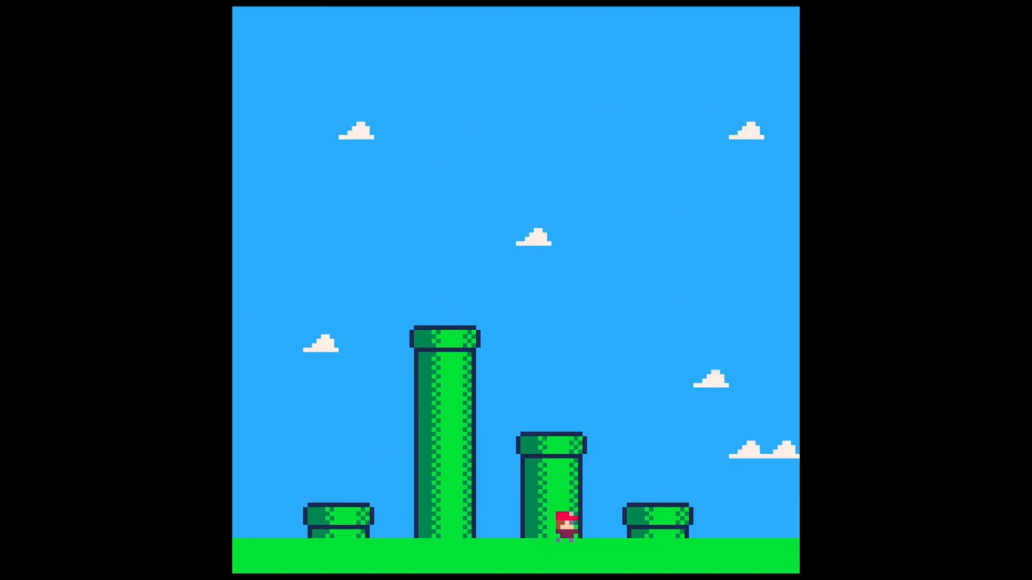
key("Left")
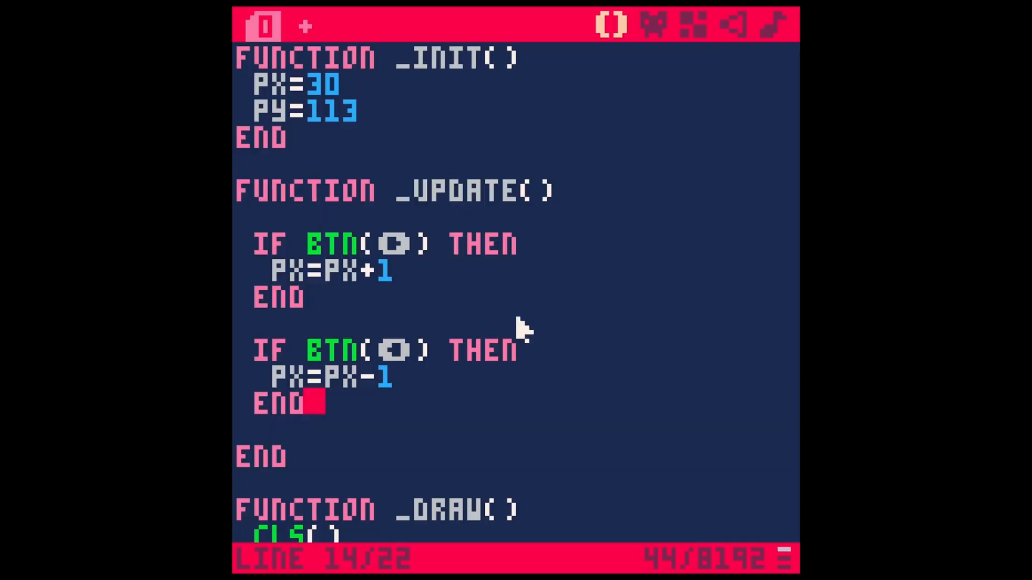
mouse_move(388, 323)
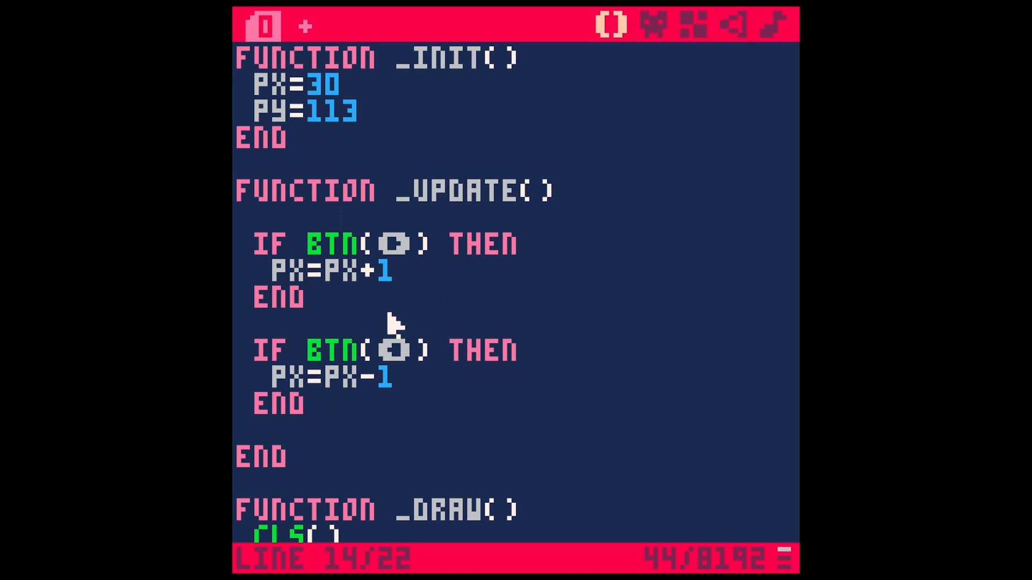
mouse_move(392, 333)
type("ELSE")
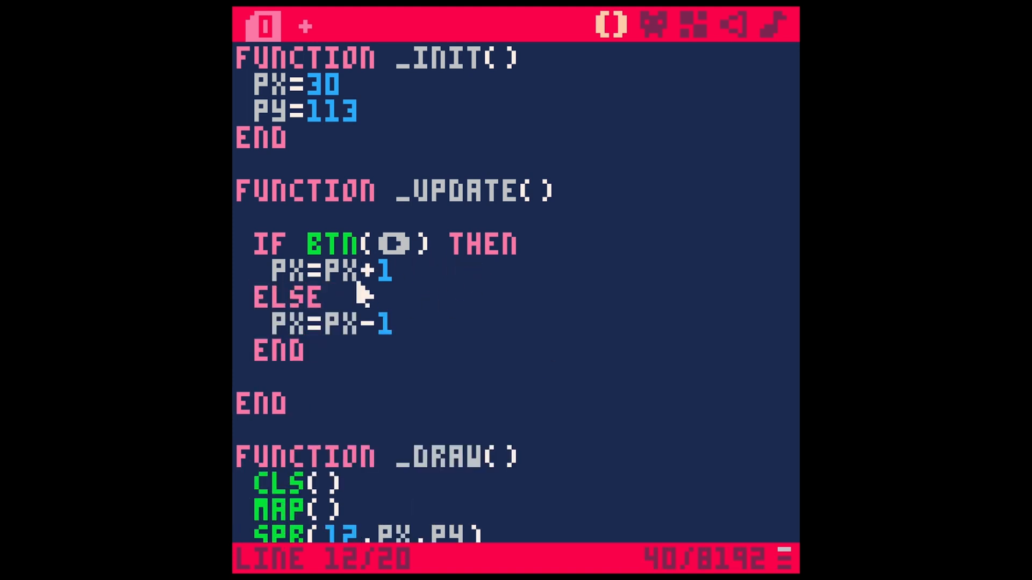
mouse_move(388, 325)
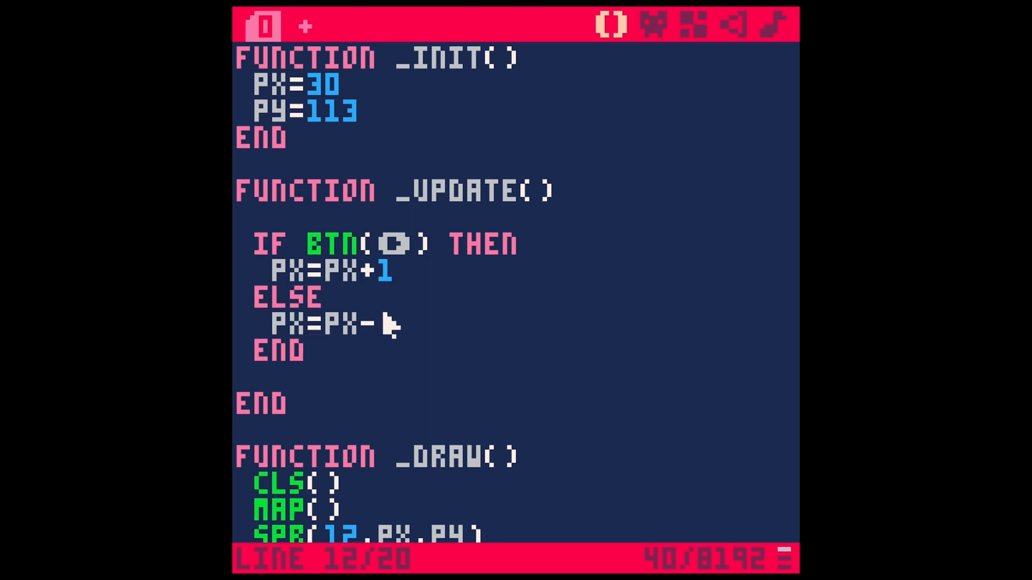
Turn the second check into an else branch with px=px-1, test it, then return to the code.
type("1")
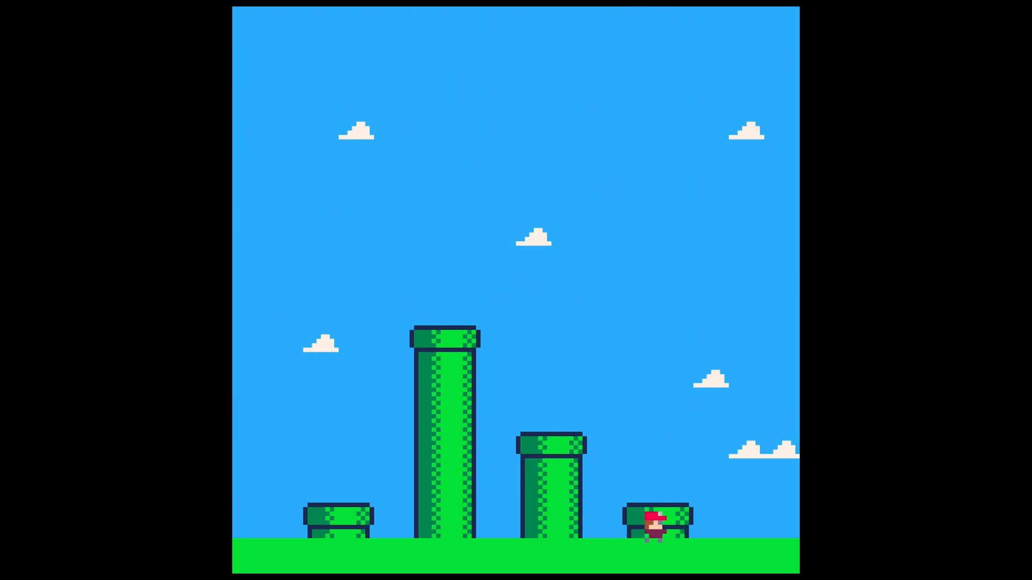
key("Left")
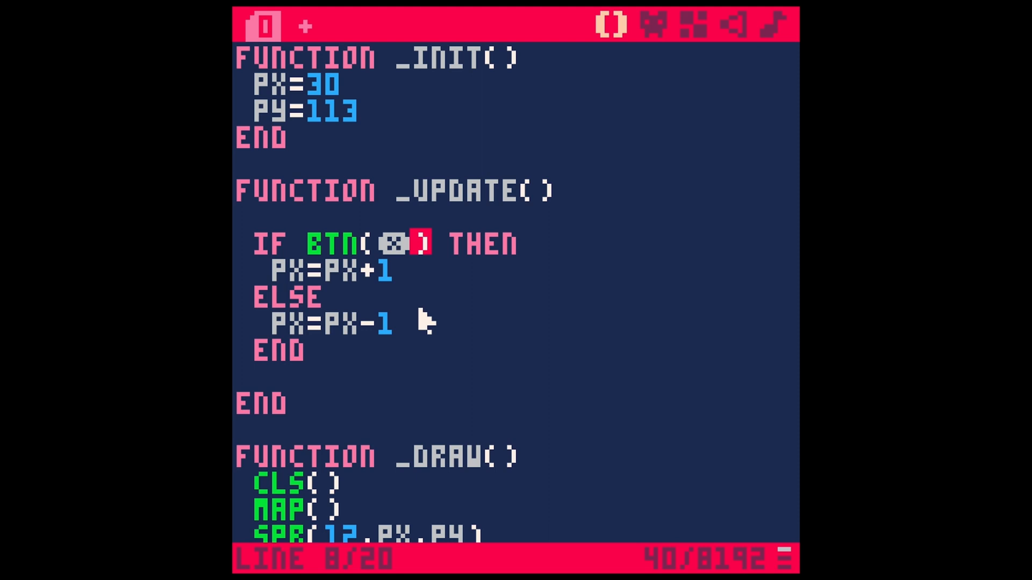
Switch the if/else to py=py-1 on X and py=py+1 otherwise, fly the sprite in a test run, then return.
left_click(299, 272)
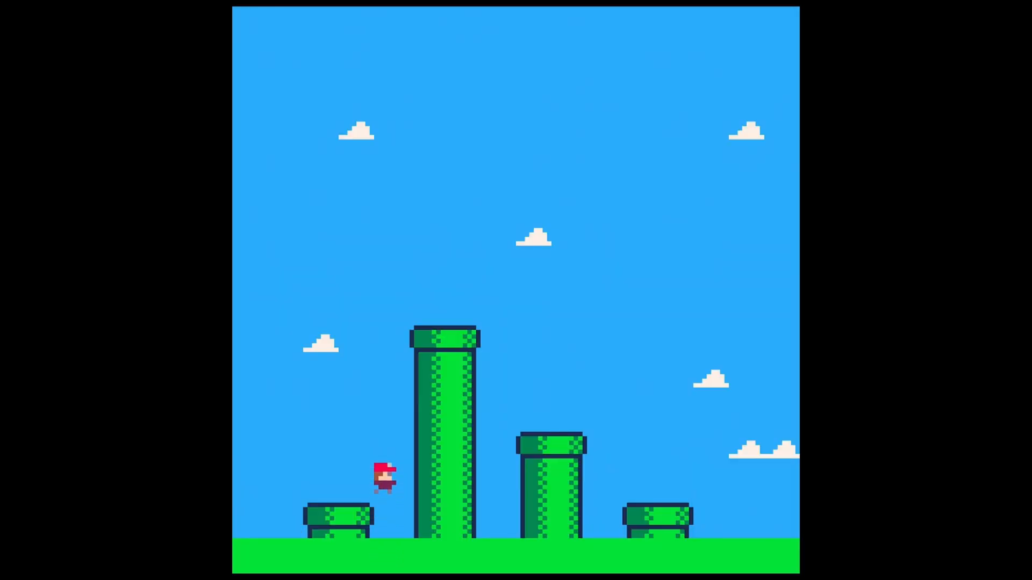
key("space")
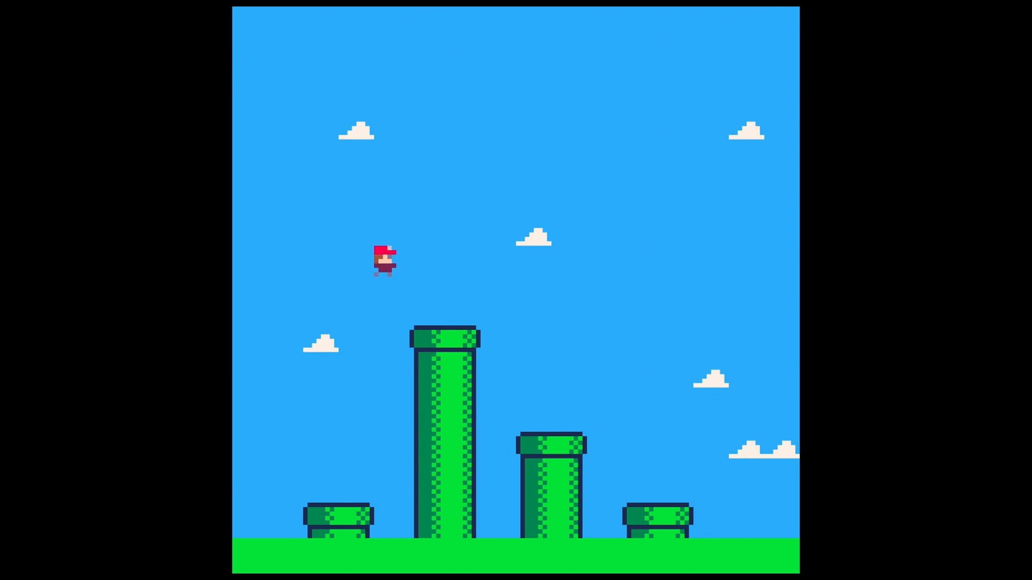
key("space")
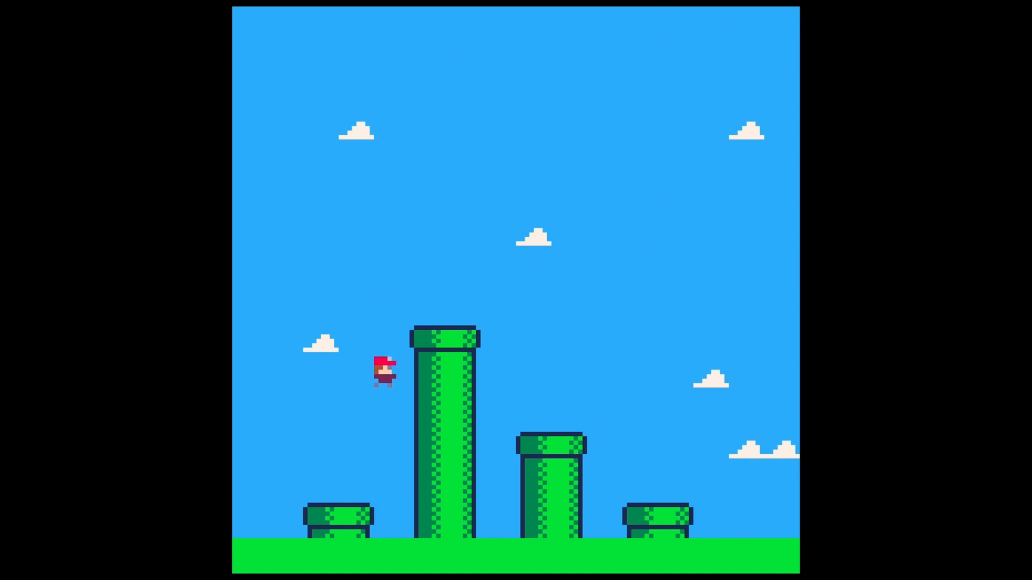
key("space")
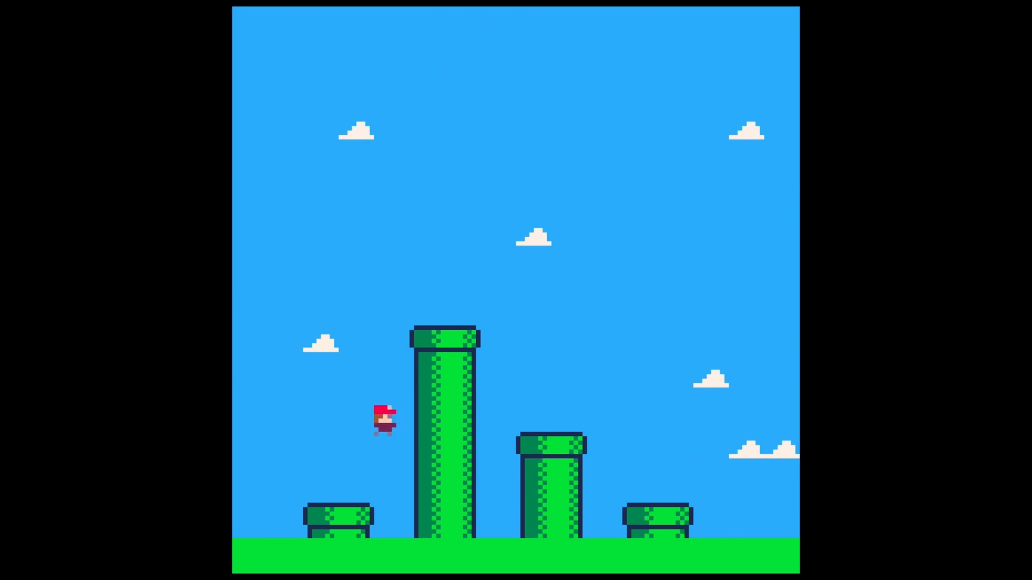
key("space")
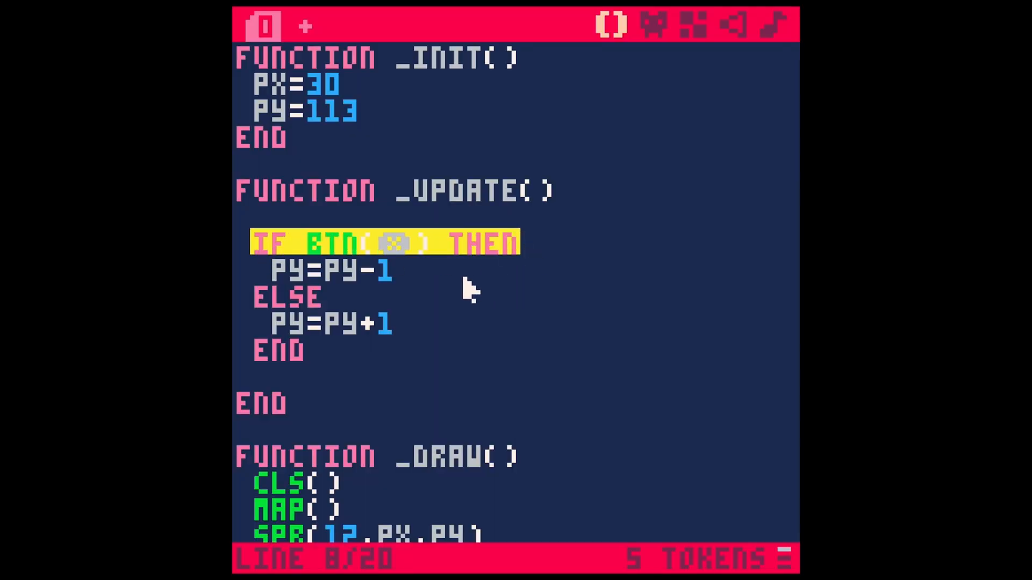
mouse_move(340, 296)
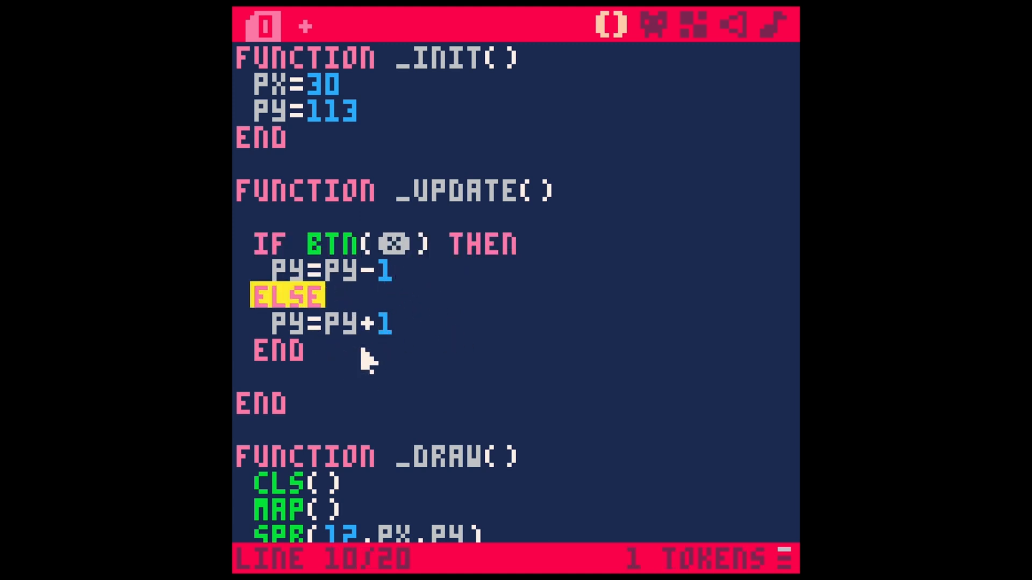
Insert an elseif btn(🅾️) then branch with py=py after the upward-movement line.
left_click(401, 270)
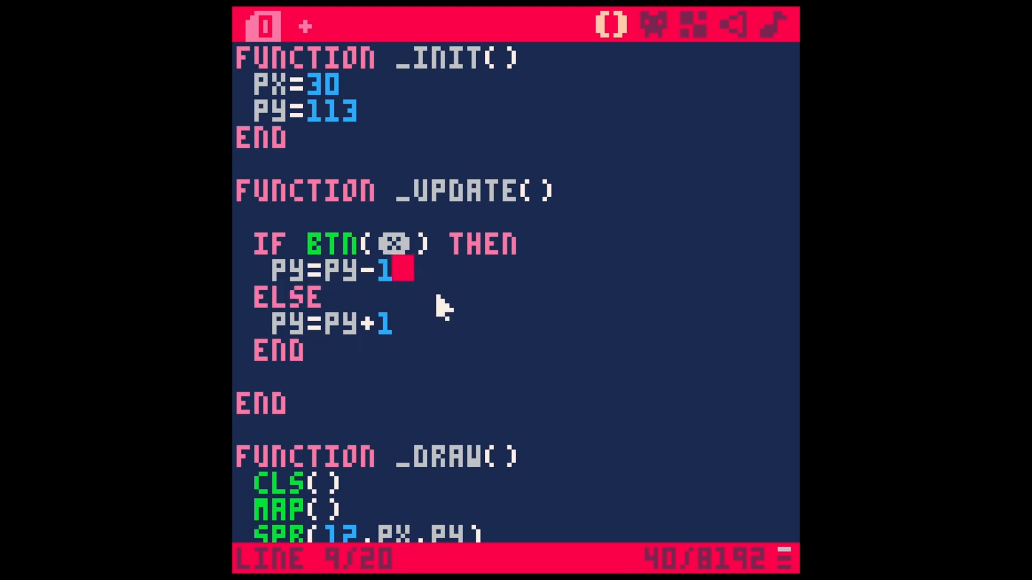
key("enter")
type("ELSEIF")
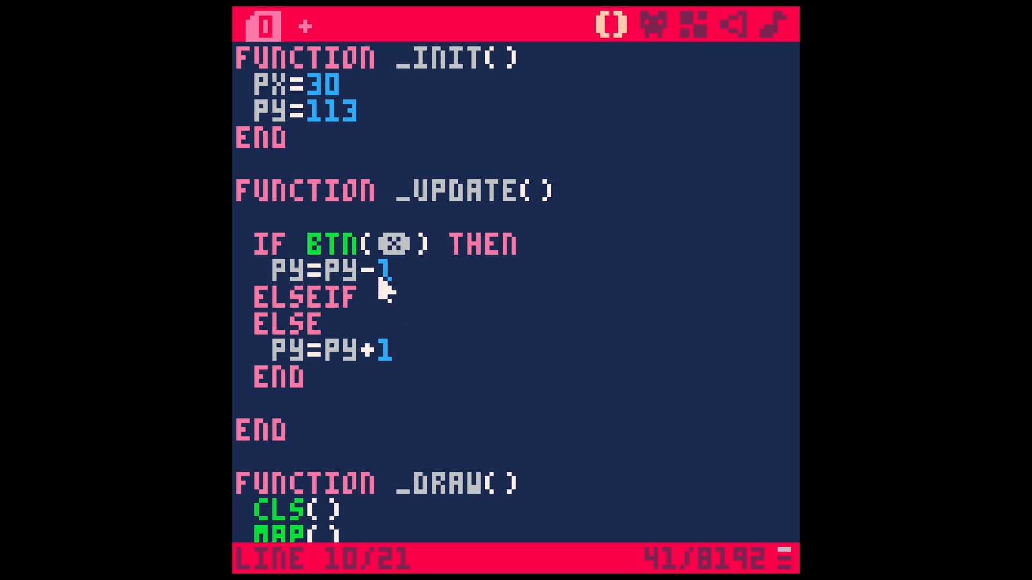
double_click(335, 244)
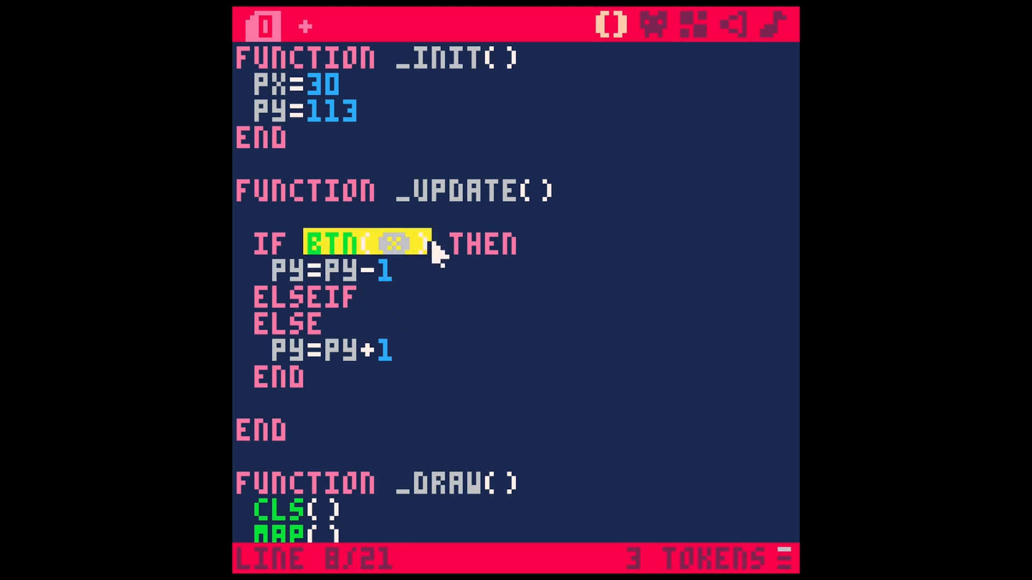
left_click(385, 297)
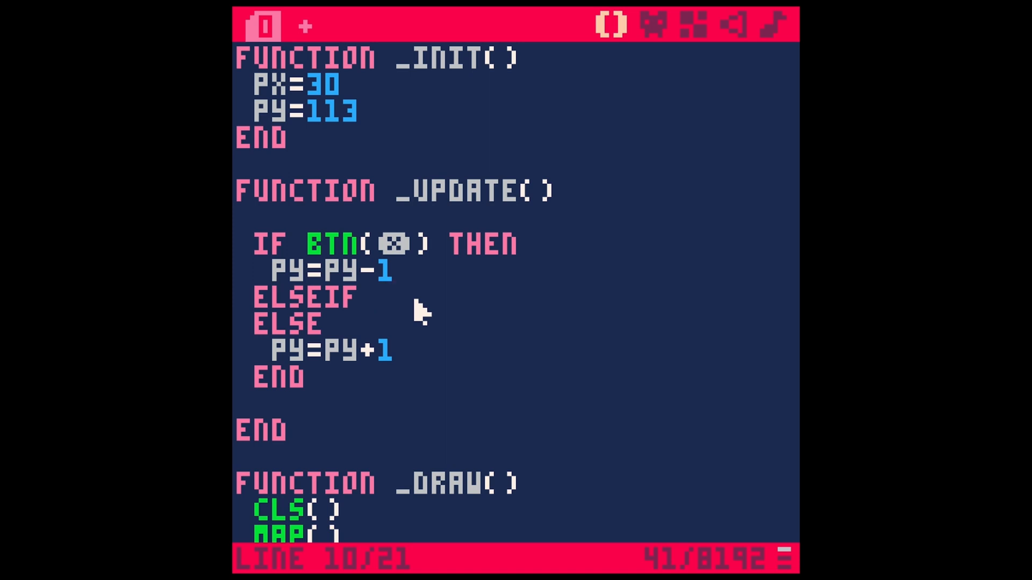
type("BTN(🅾️")
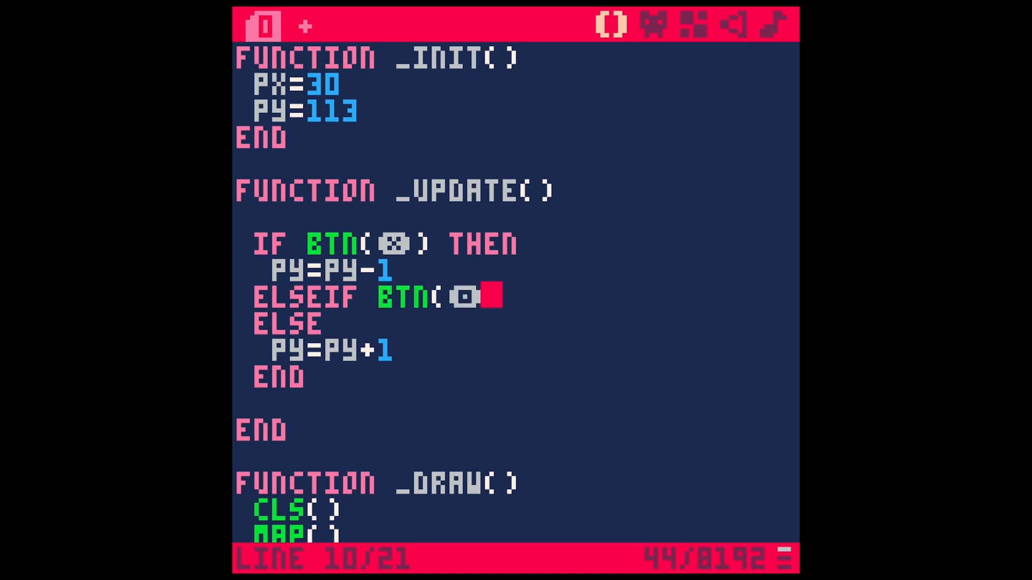
type(")")
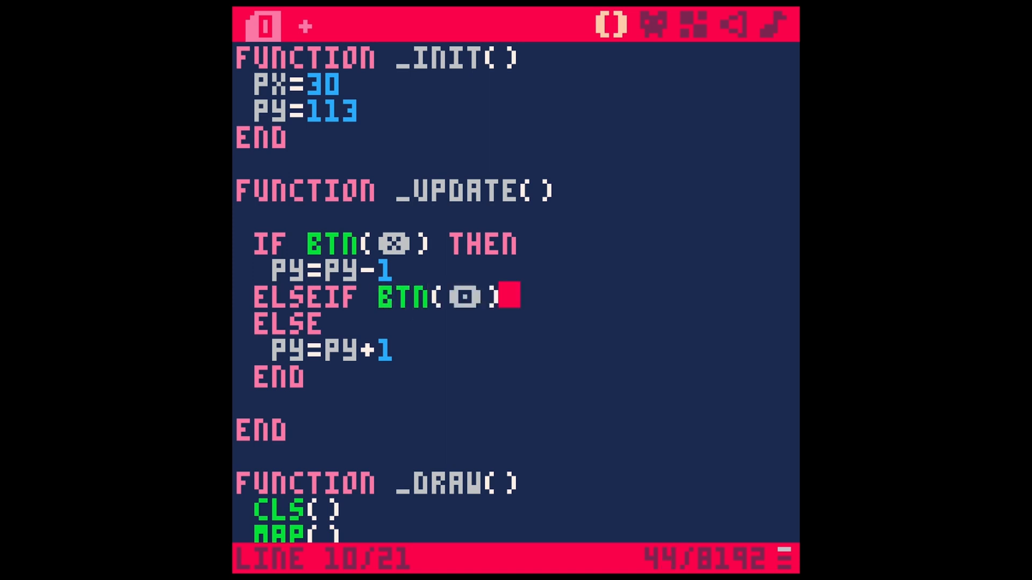
type("TE")
type("PY=PY")
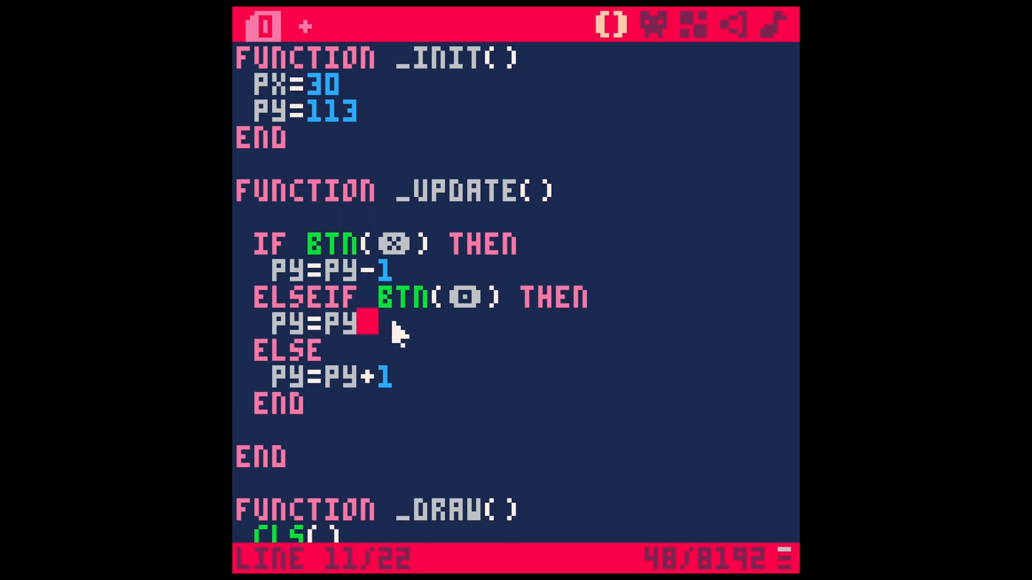
Run the cartridge to test the fly/hover/fall controls, then return to the editor.
key("ctrl+r")
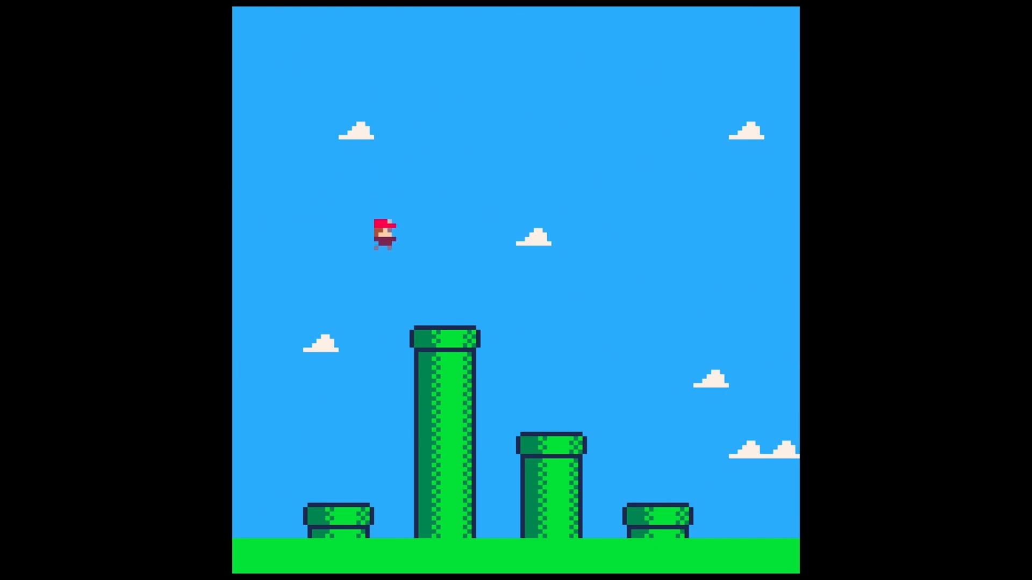
key("escape")
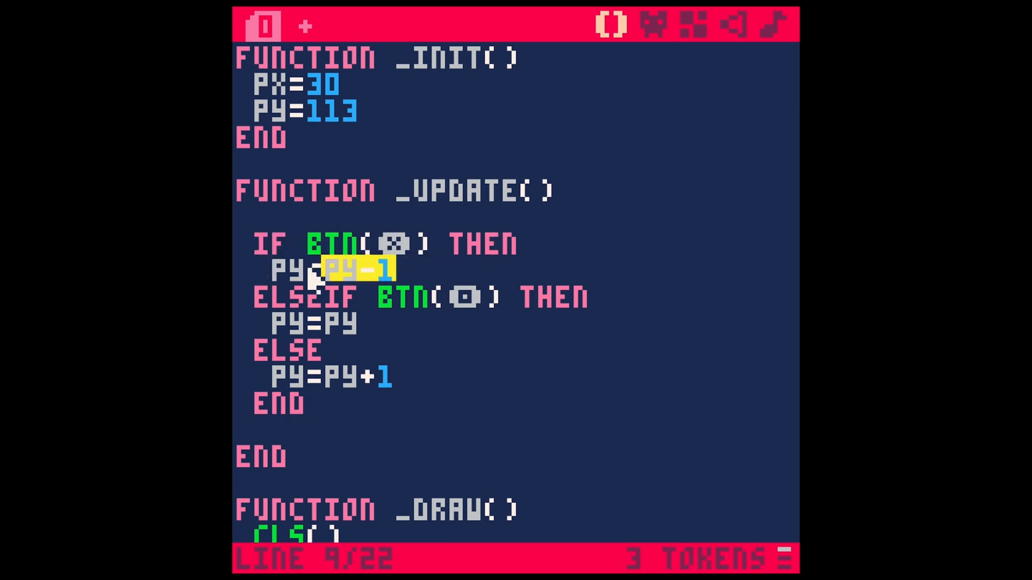
left_click(372, 323)
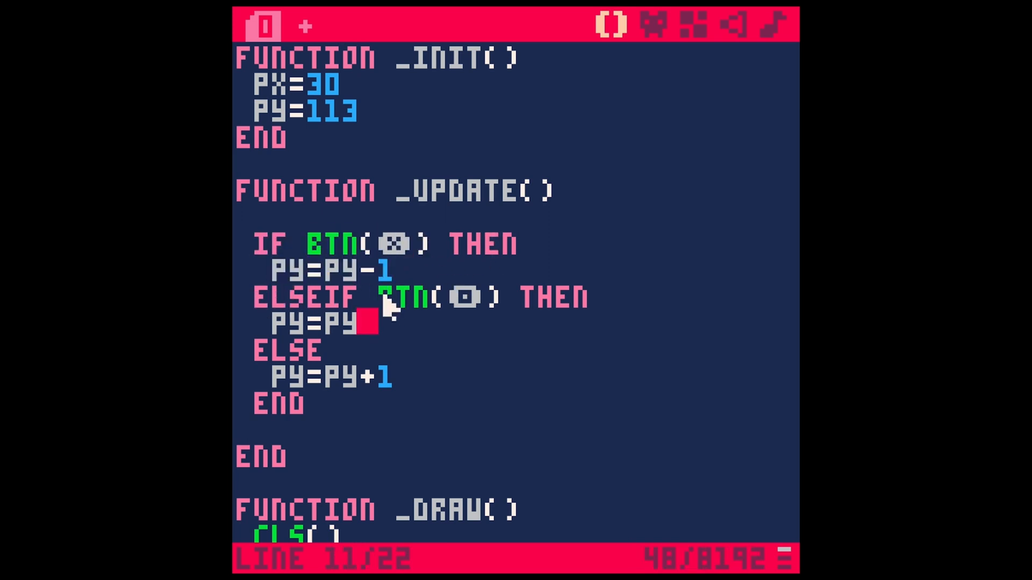
double_click(316, 323)
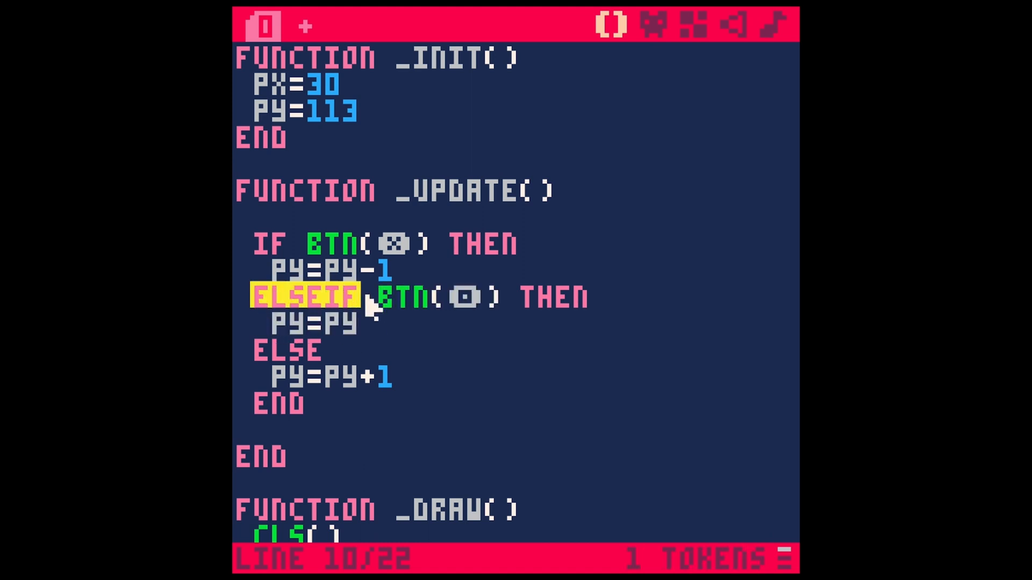
mouse_move(382, 339)
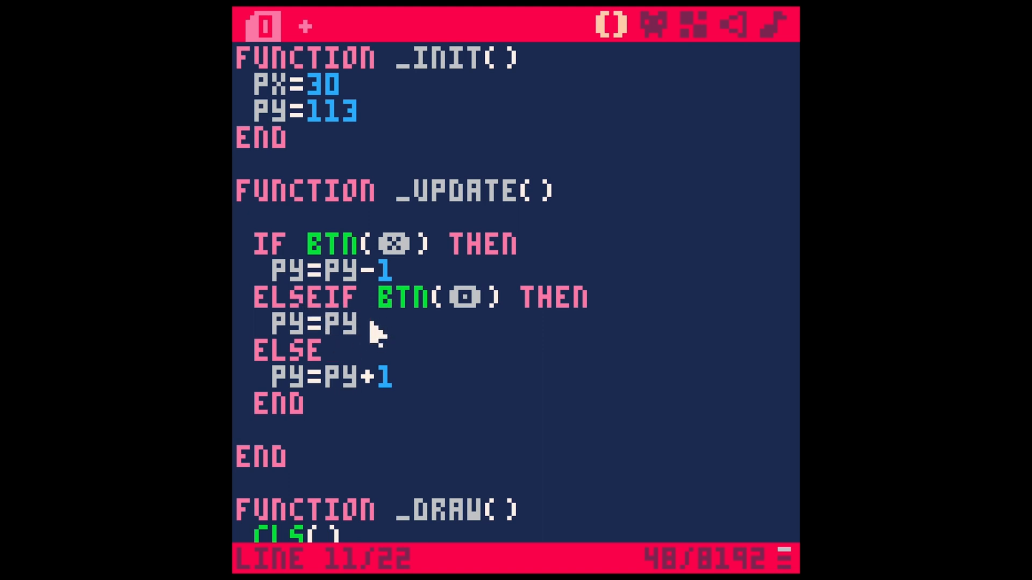
mouse_move(395, 326)
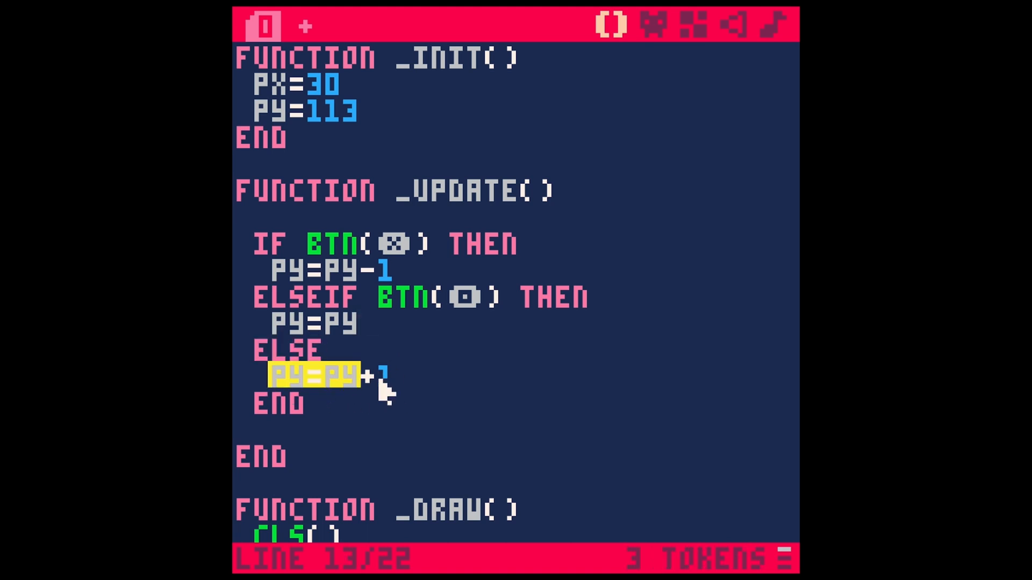
left_click(277, 296)
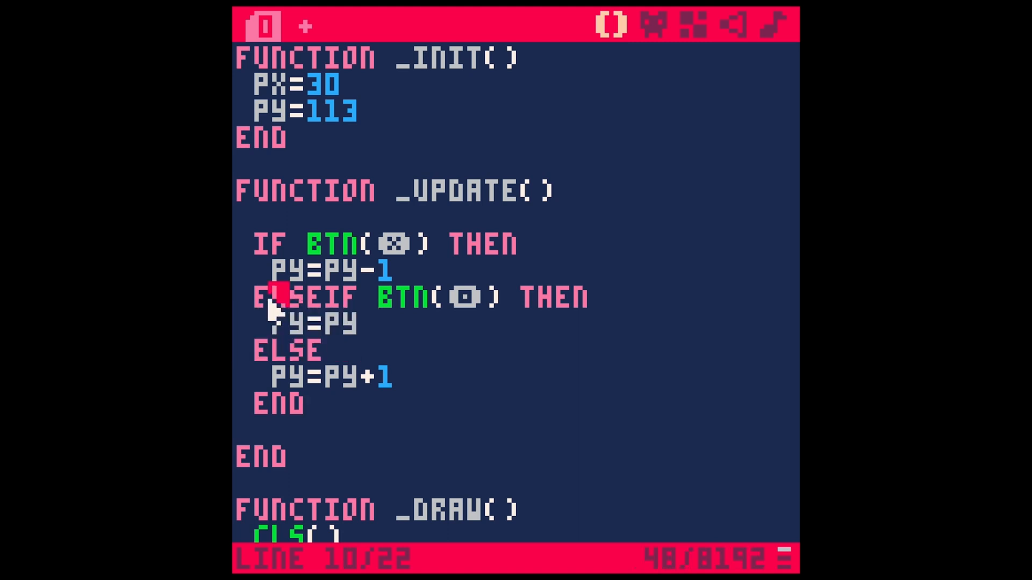
mouse_move(395, 375)
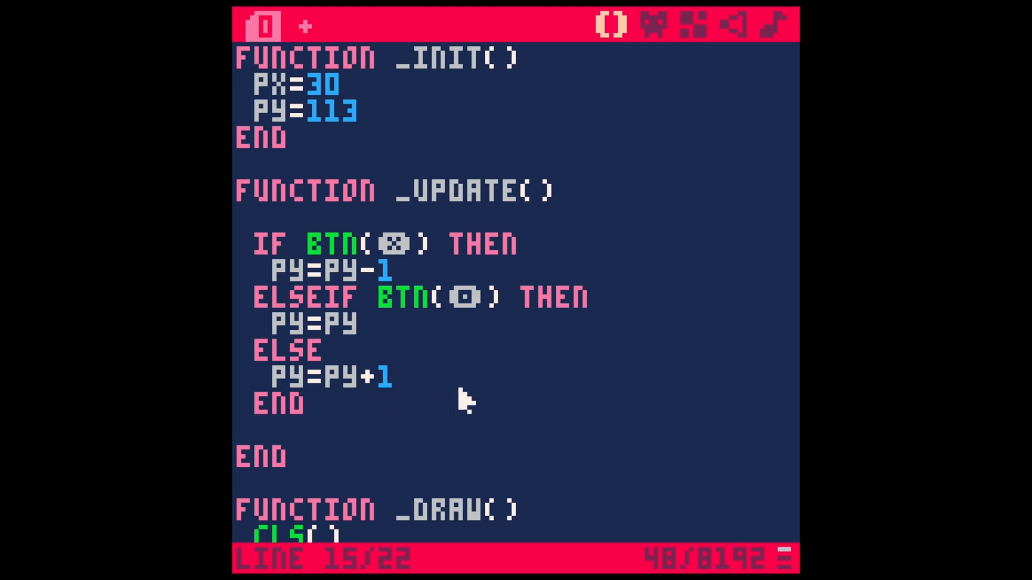
mouse_move(382, 355)
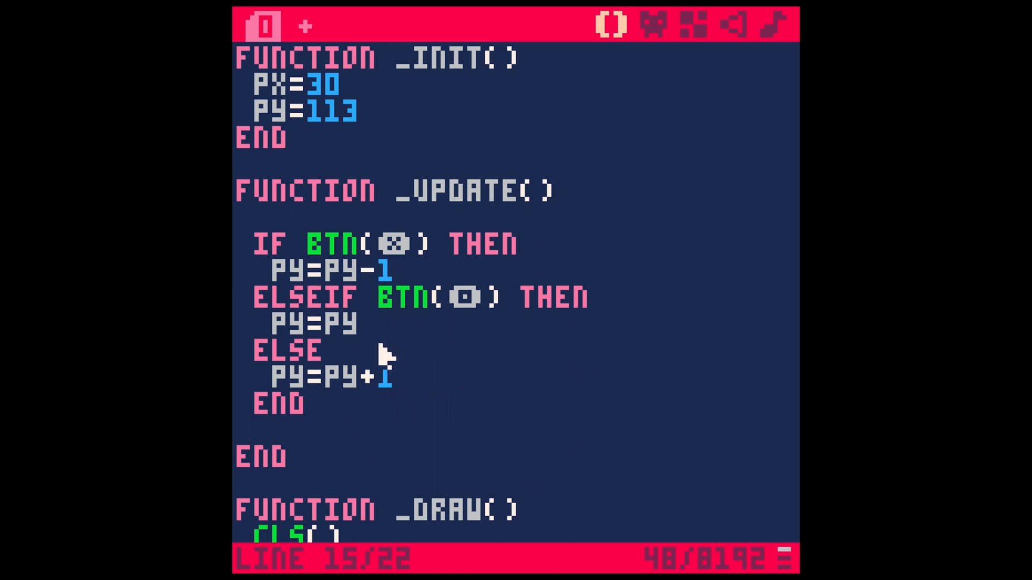
double_click(336, 244)
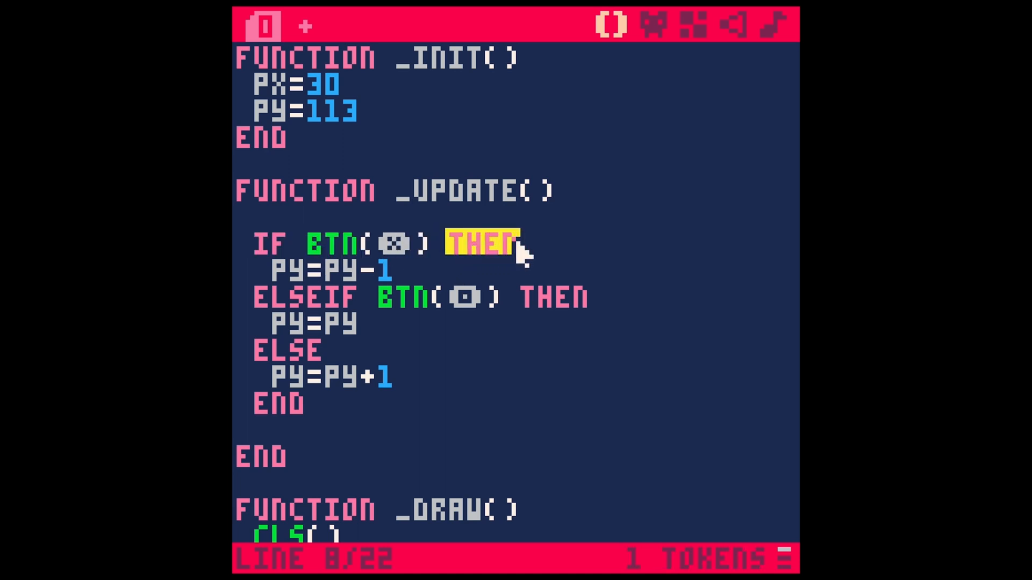
left_click(314, 402)
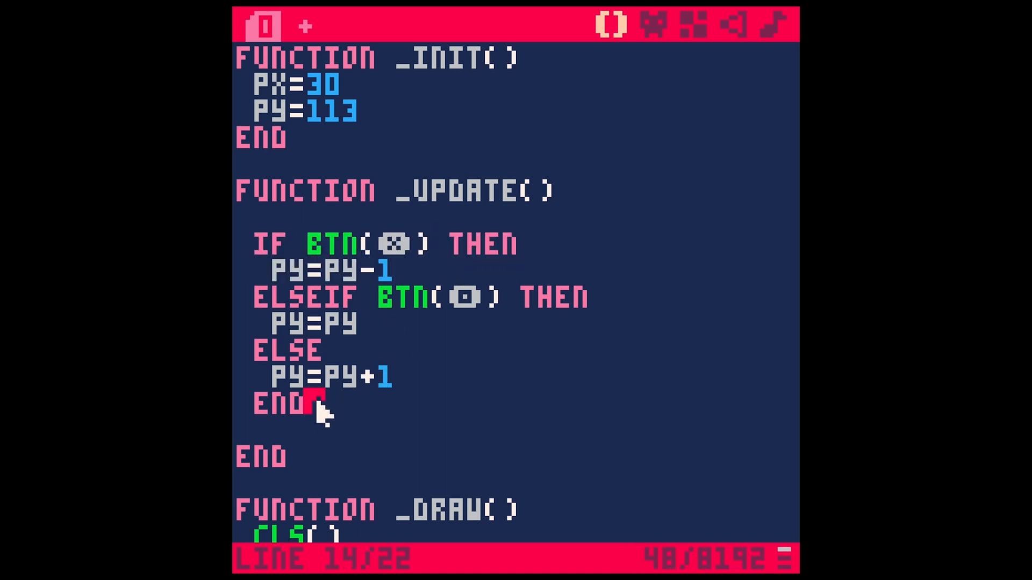
mouse_move(361, 425)
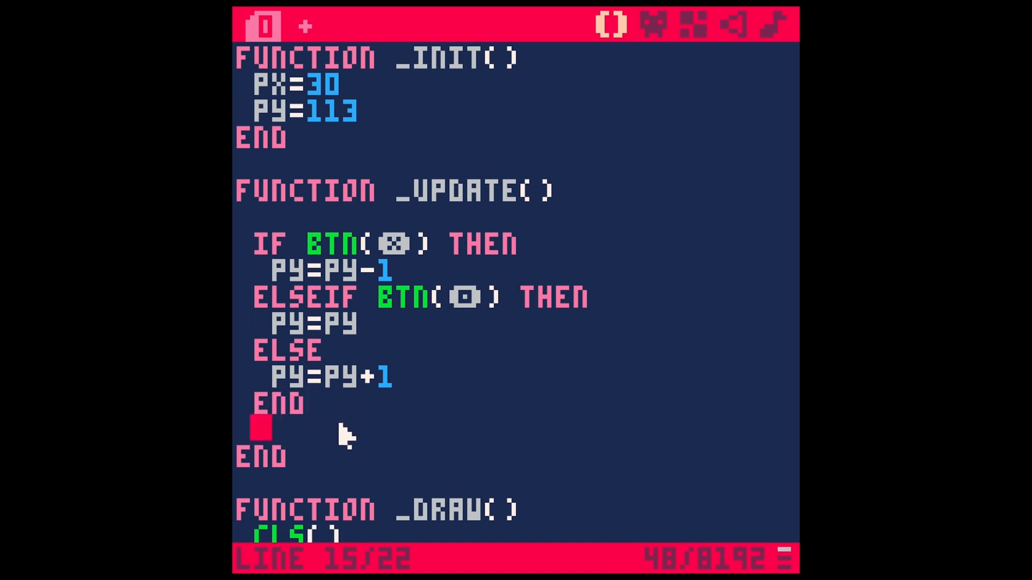
mouse_move(491, 395)
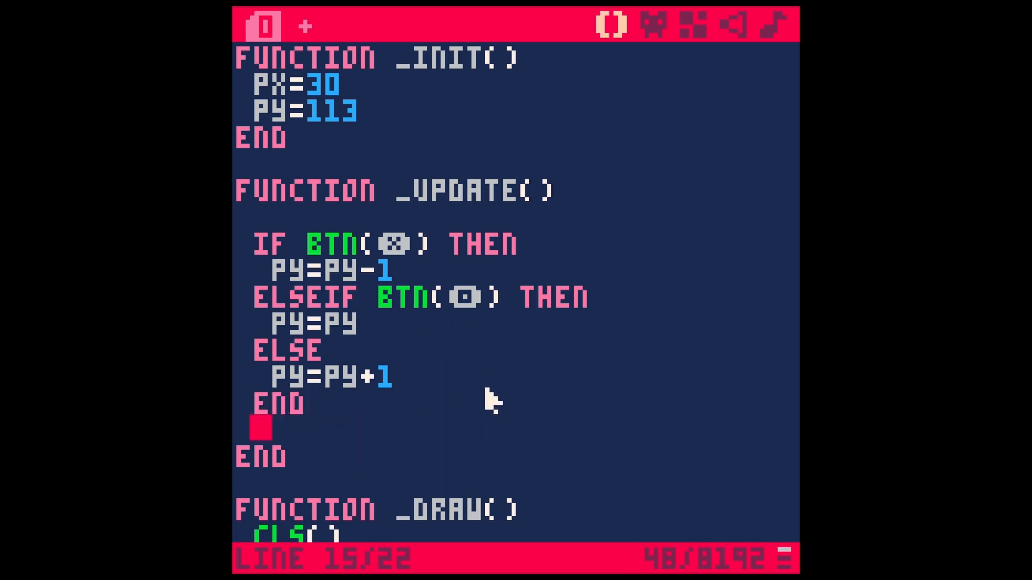
mouse_move(616, 445)
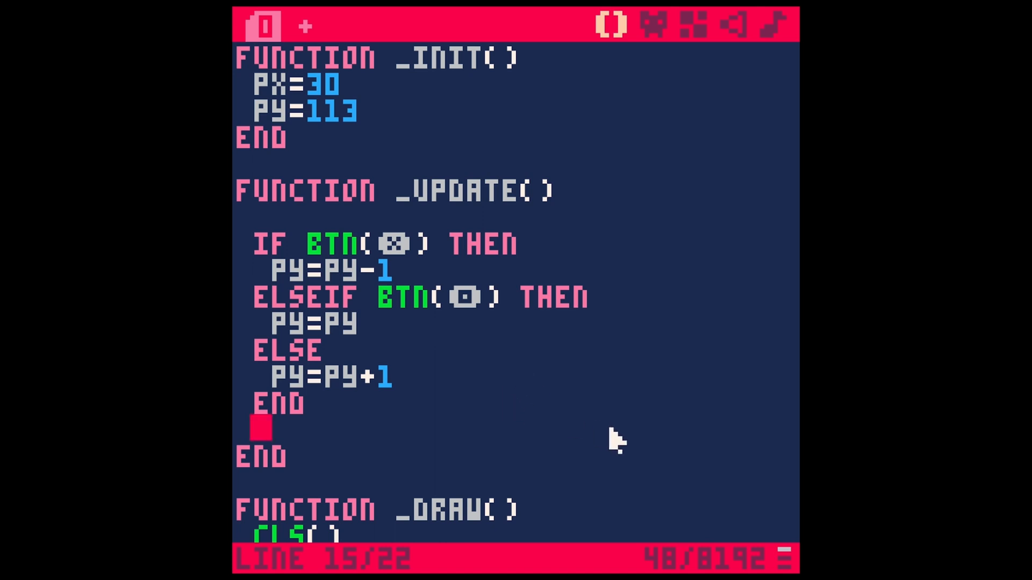